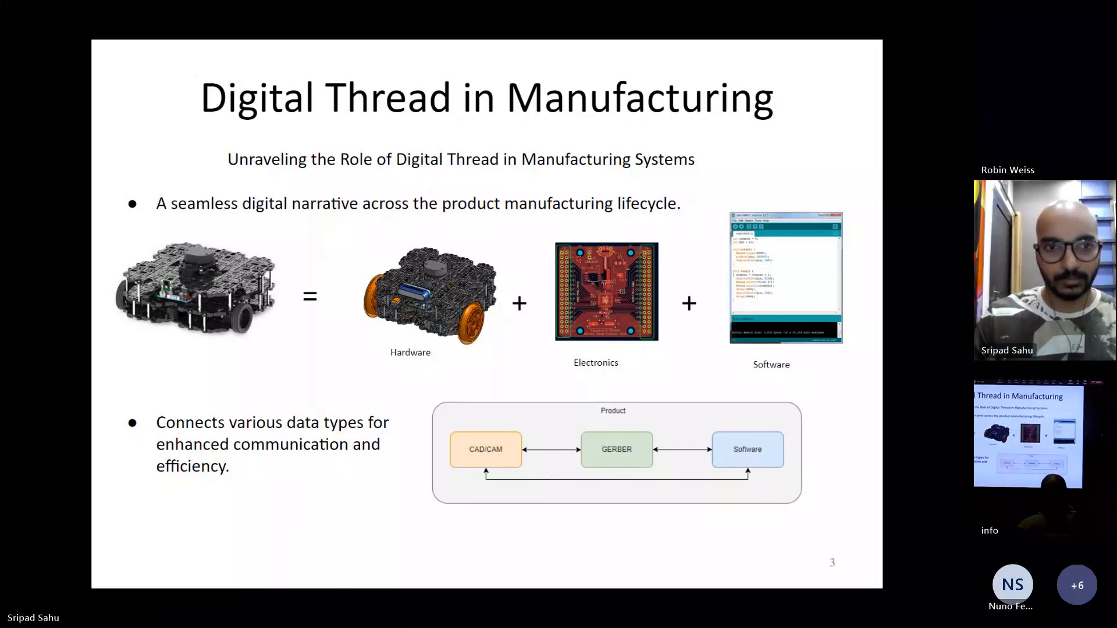
Advance from the Digital Thread in Manufacturing slide toward slide 7's CAD–Gerber example.
{"action": "key", "text": "right"}
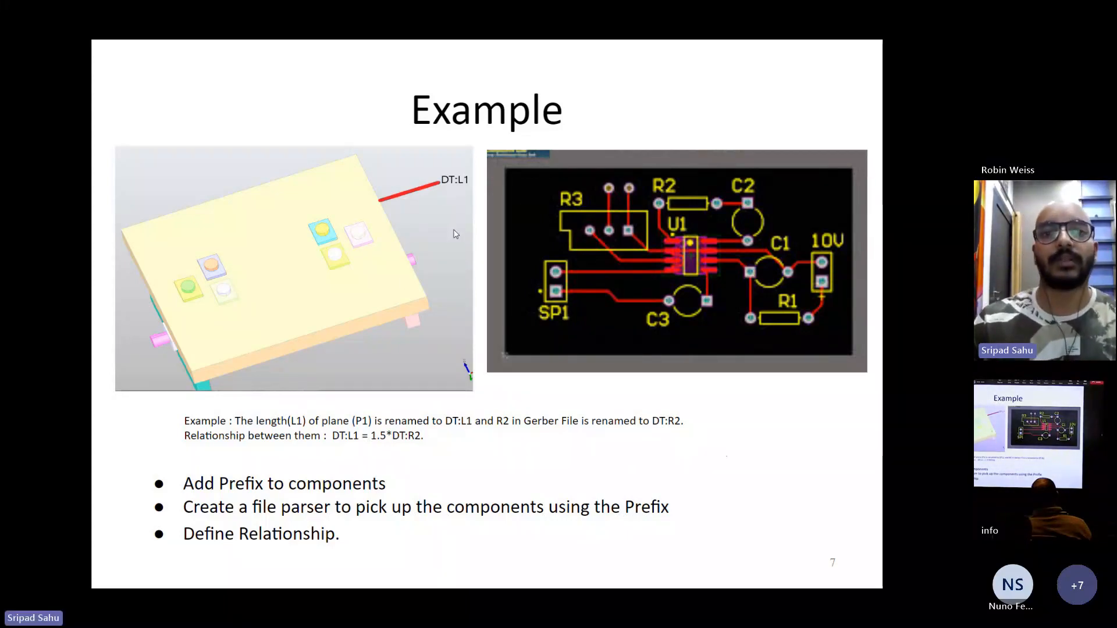
{"action": "mouse_move", "coordinate": [473, 184]}
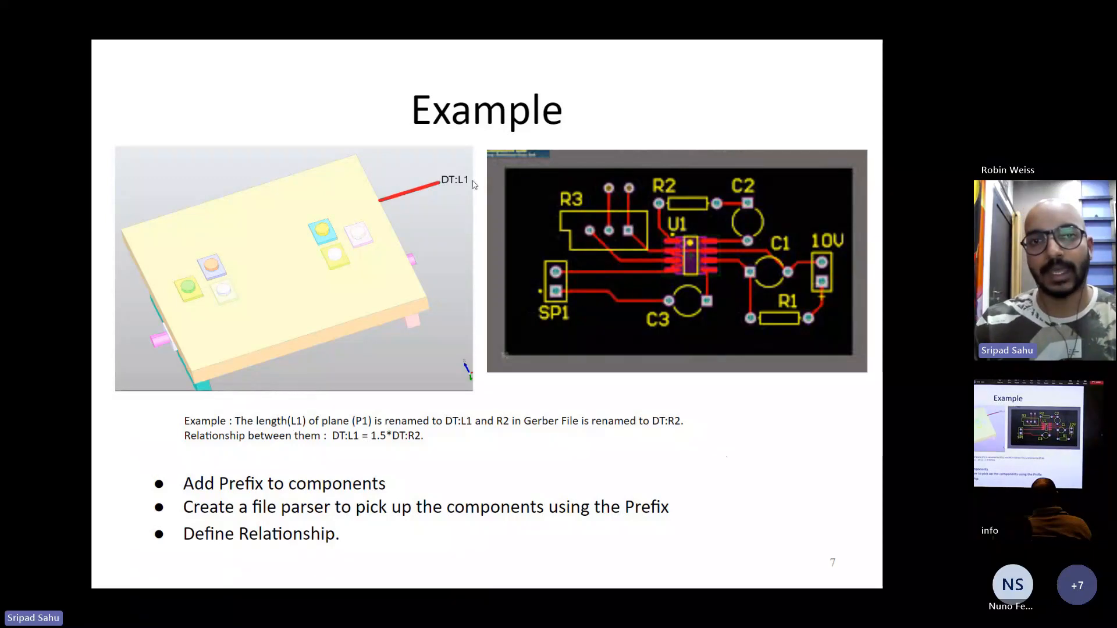
{"action": "mouse_move", "coordinate": [412, 247]}
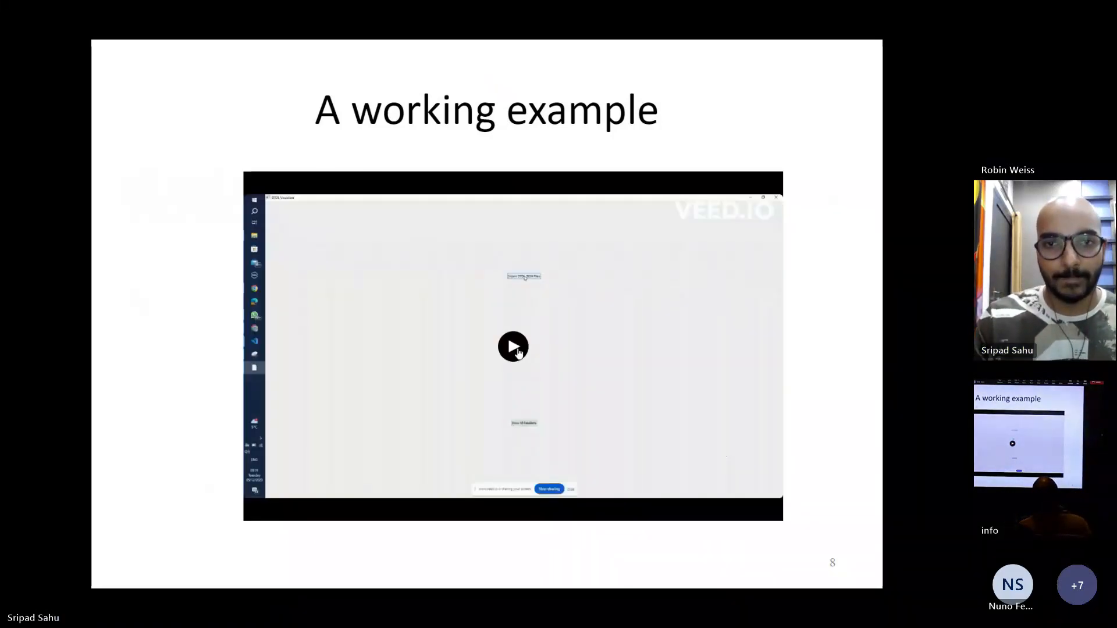
Play the embedded demo video in full screen, then pause it.
{"action": "left_click", "coordinate": [513, 347]}
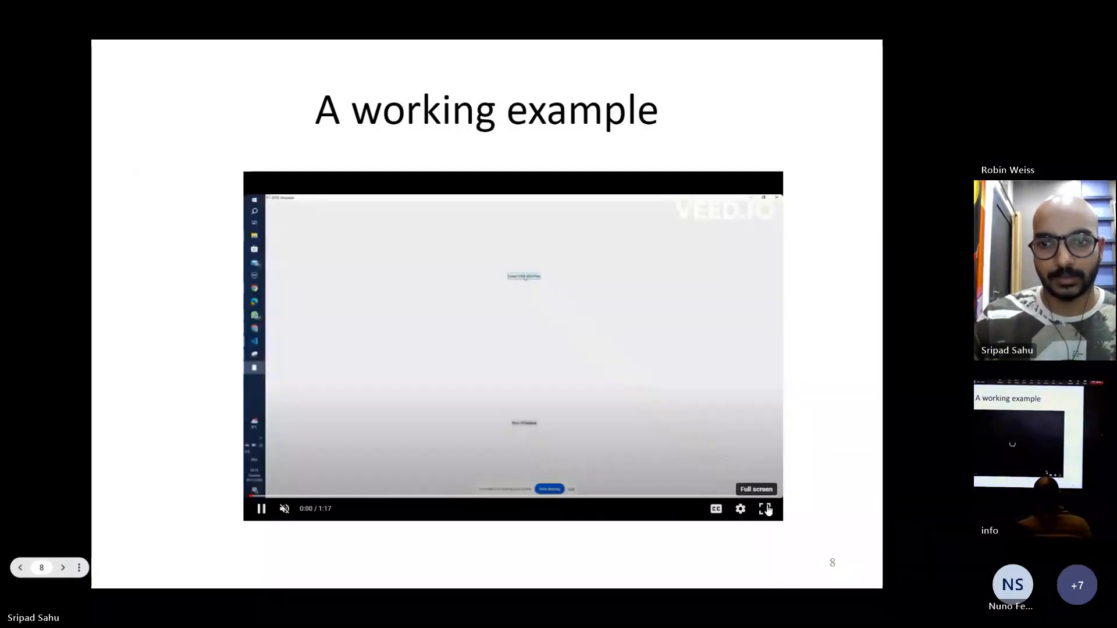
{"action": "left_click", "coordinate": [766, 508]}
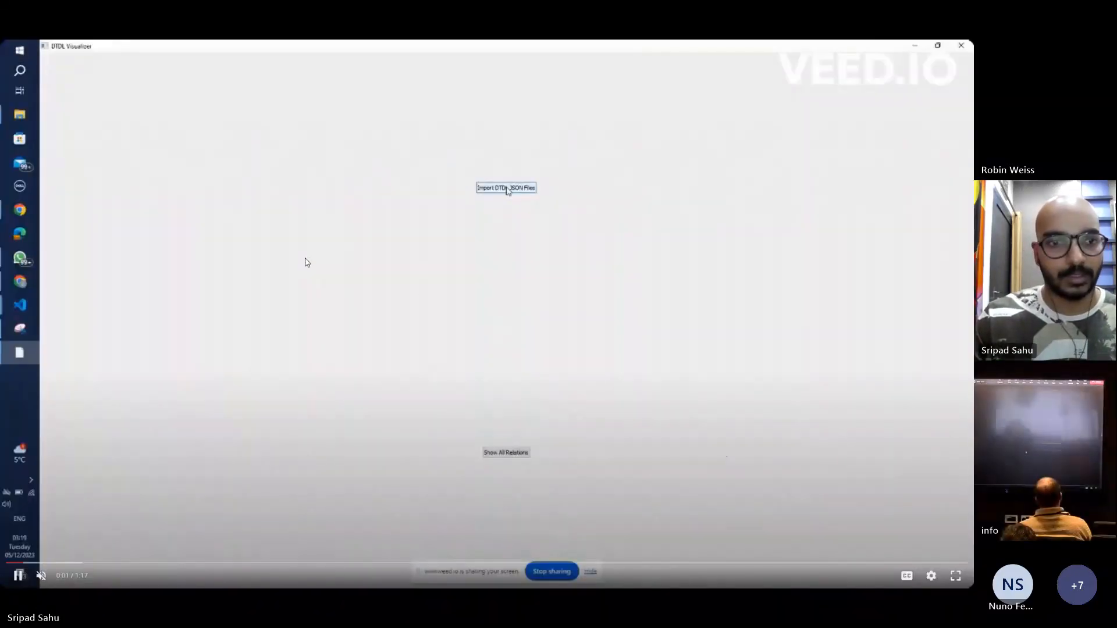
{"action": "mouse_move", "coordinate": [114, 286]}
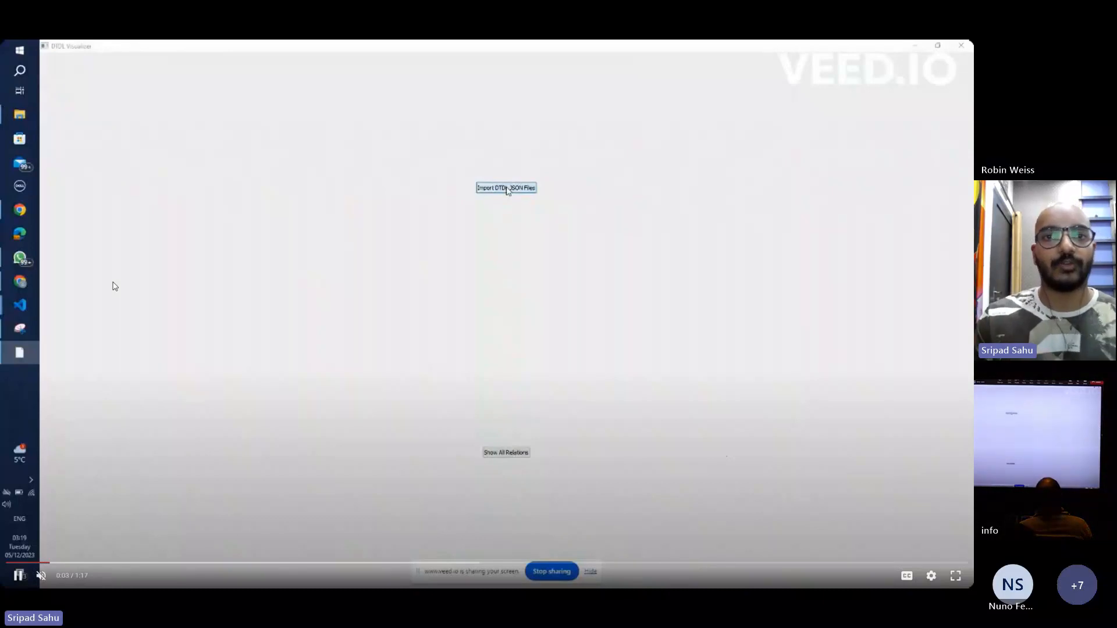
{"action": "left_click", "coordinate": [506, 187]}
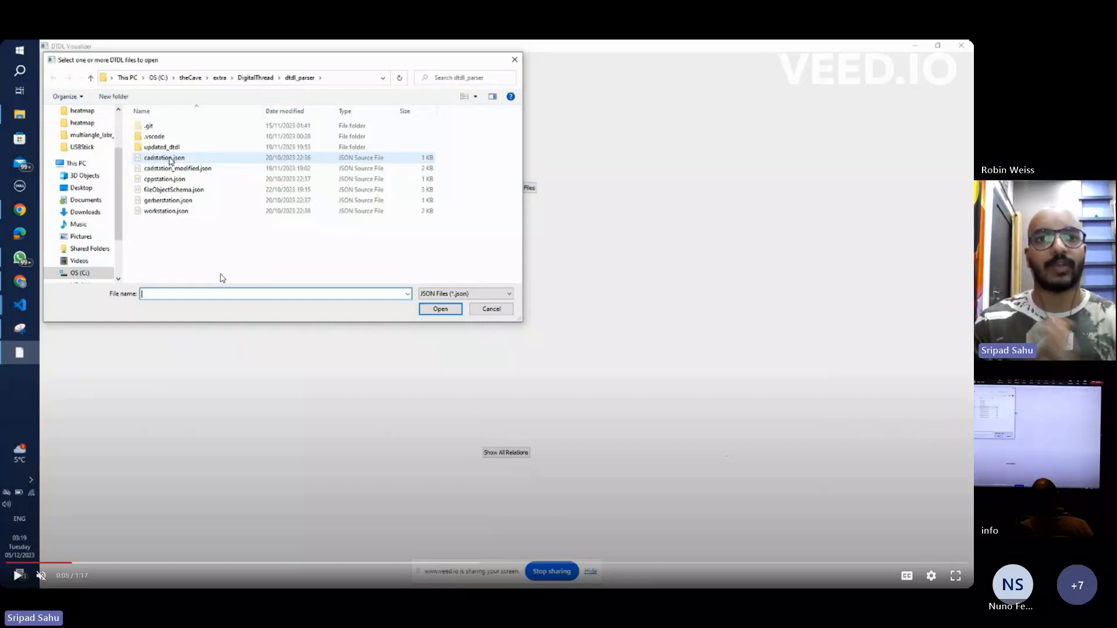
{"action": "mouse_move", "coordinate": [602, 289]}
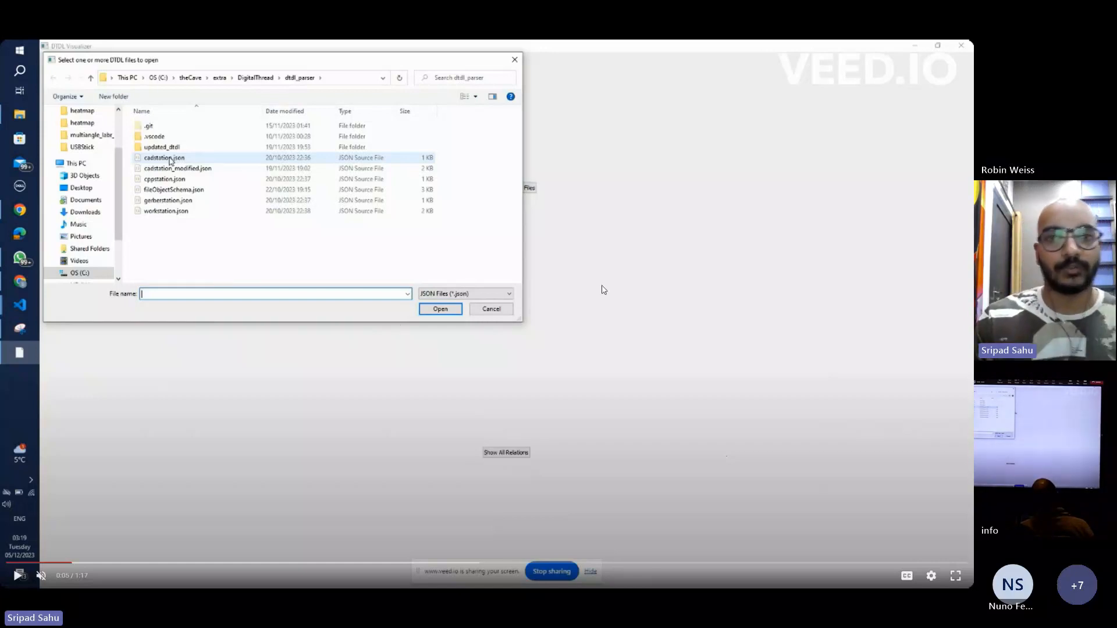
{"action": "mouse_move", "coordinate": [688, 276]}
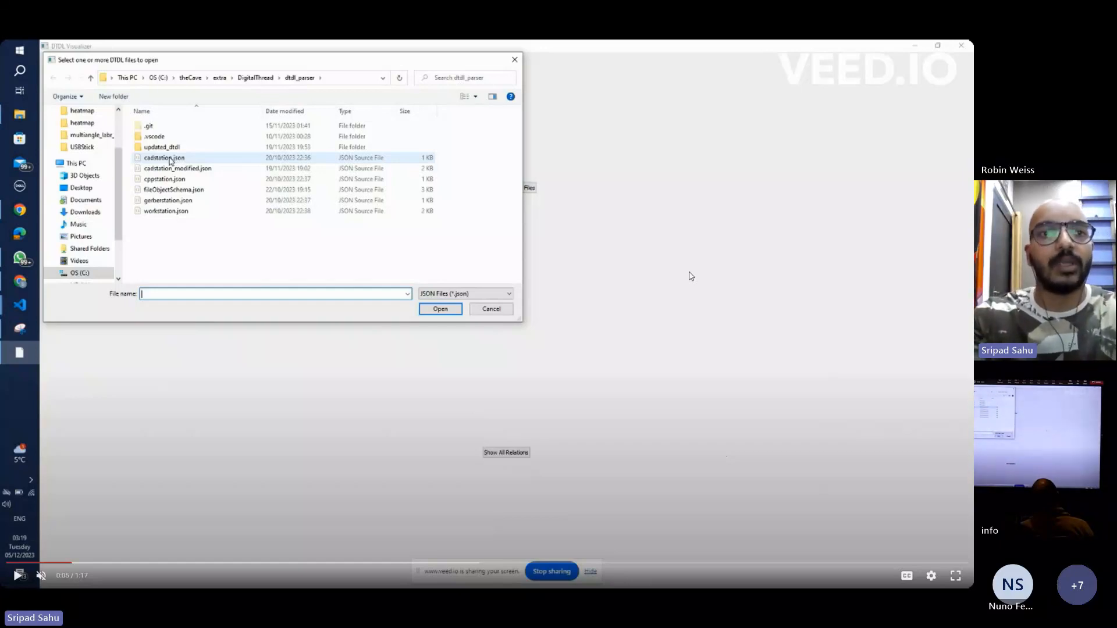
Resume the demo as the four station JSON files are selected and opened.
{"action": "left_click", "coordinate": [164, 157]}
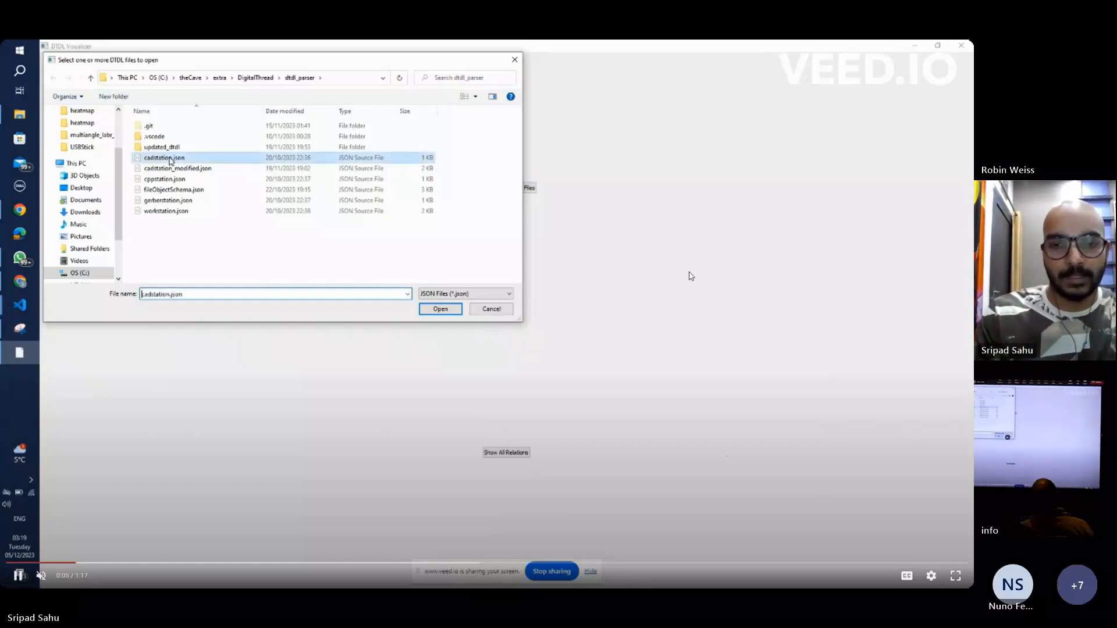
{"action": "left_click", "coordinate": [165, 178]}
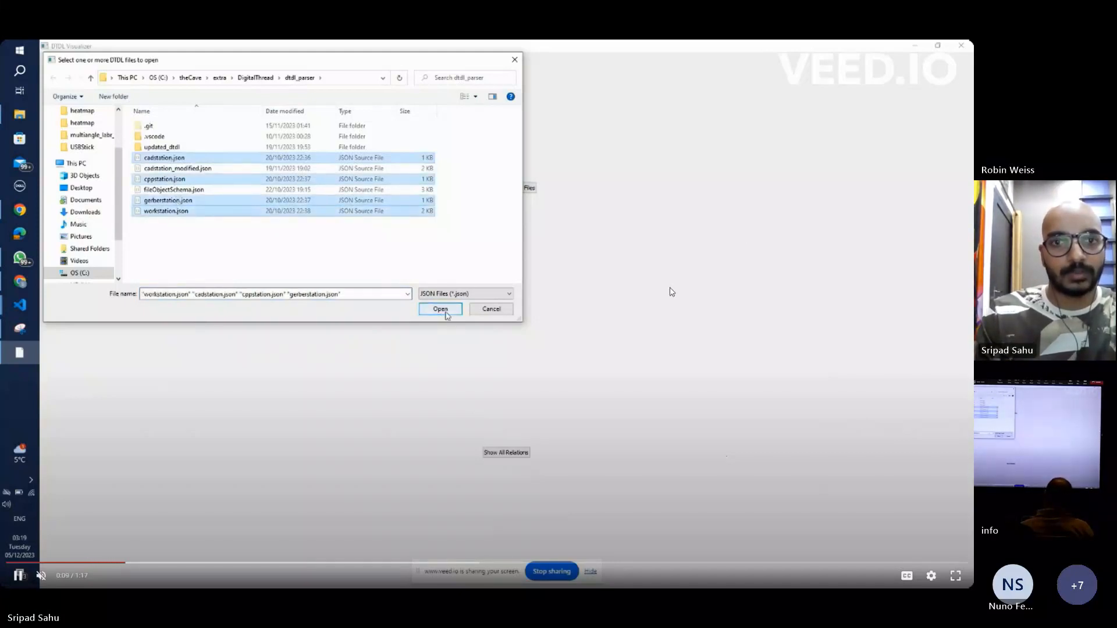
{"action": "left_click", "coordinate": [439, 308]}
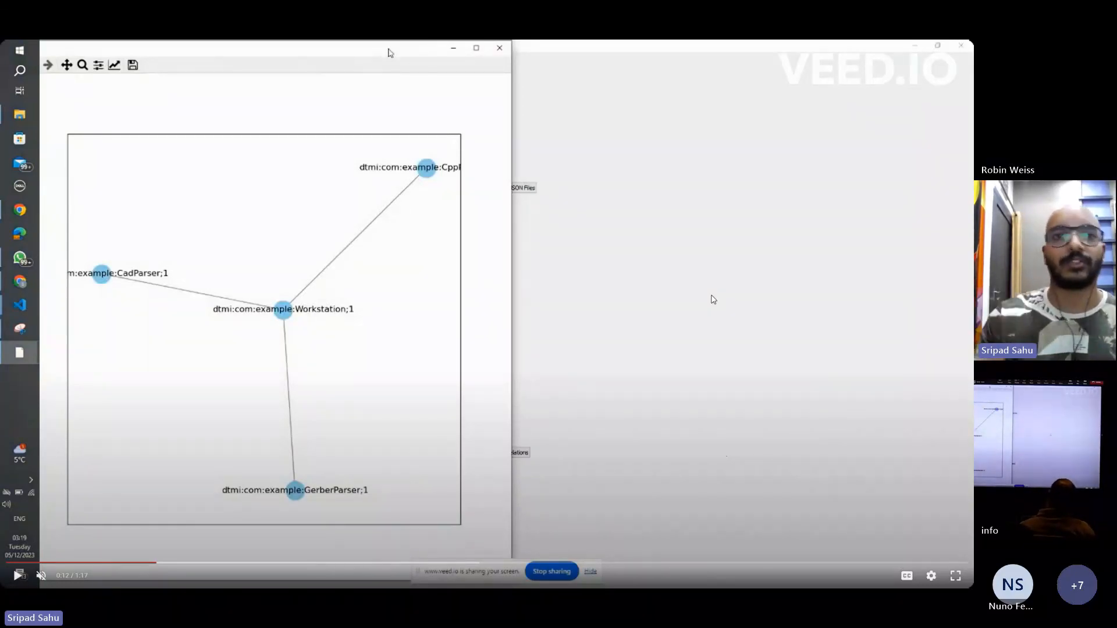
{"action": "mouse_move", "coordinate": [263, 485]}
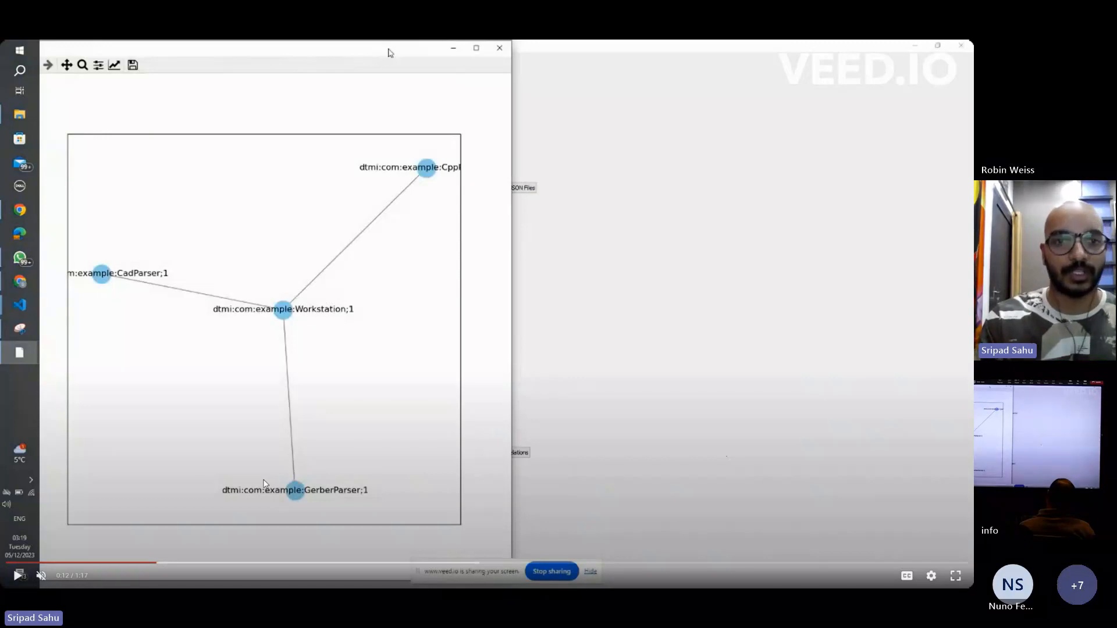
{"action": "mouse_move", "coordinate": [117, 309]}
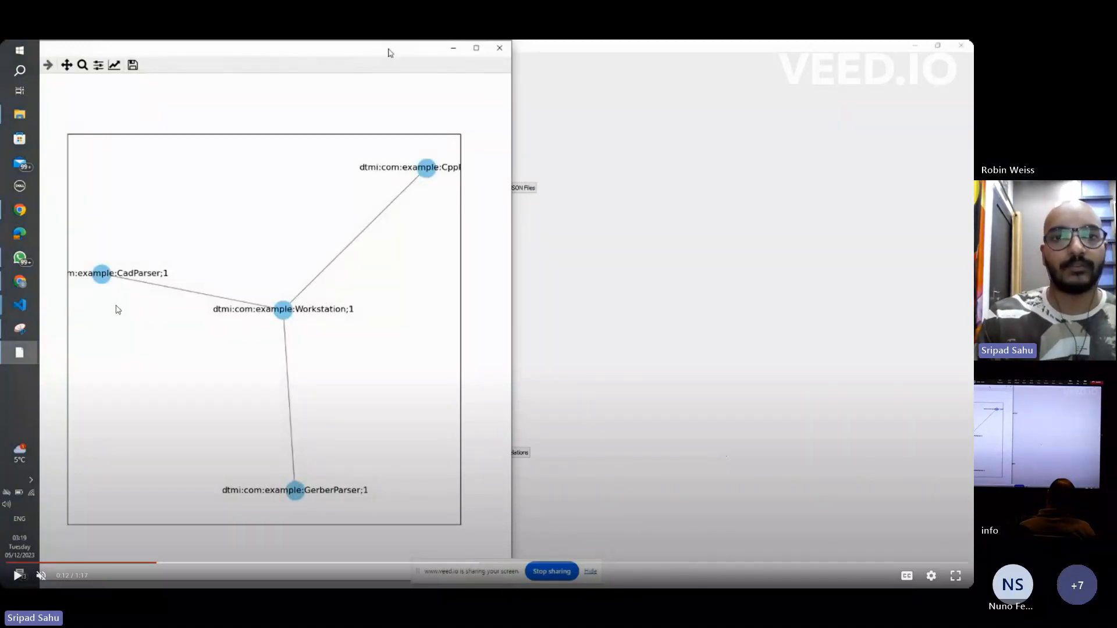
{"action": "mouse_move", "coordinate": [504, 279]}
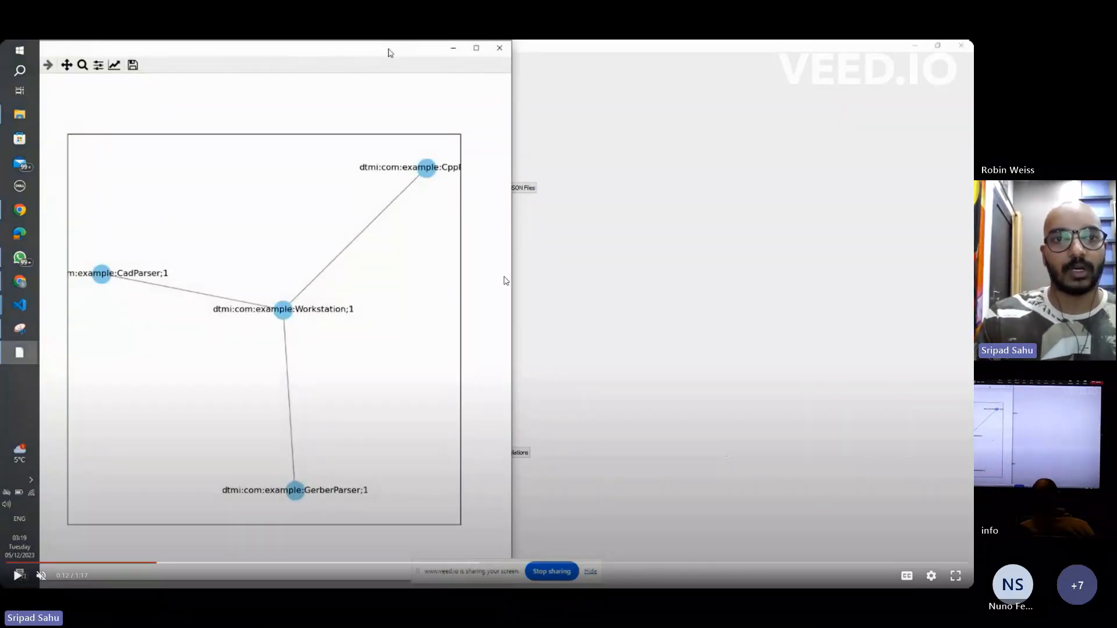
{"action": "mouse_move", "coordinate": [567, 275]}
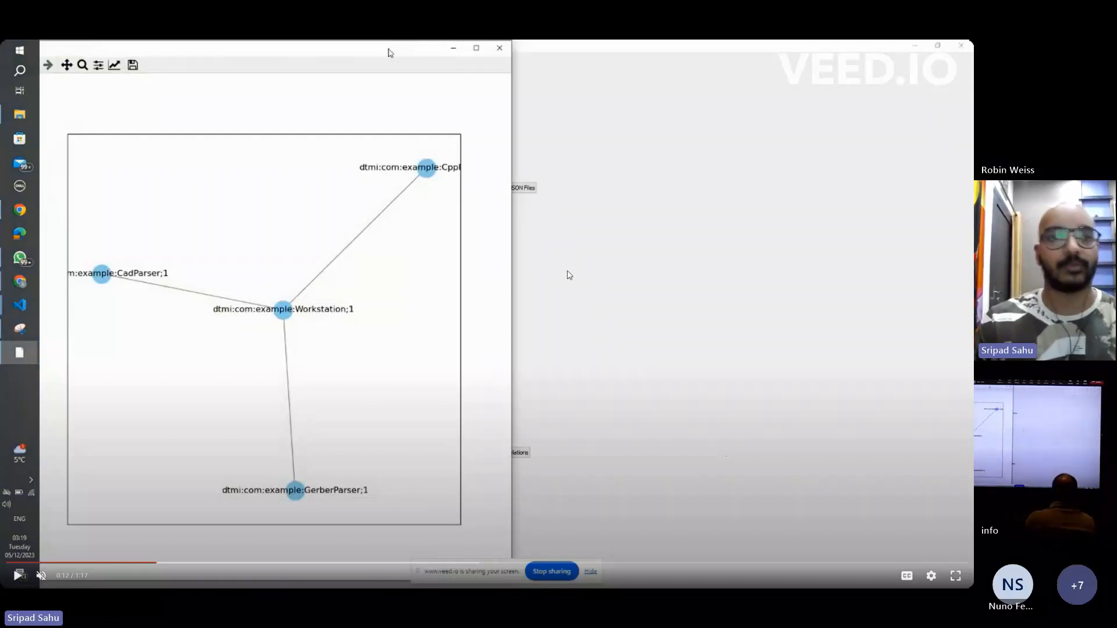
{"action": "mouse_move", "coordinate": [188, 325]}
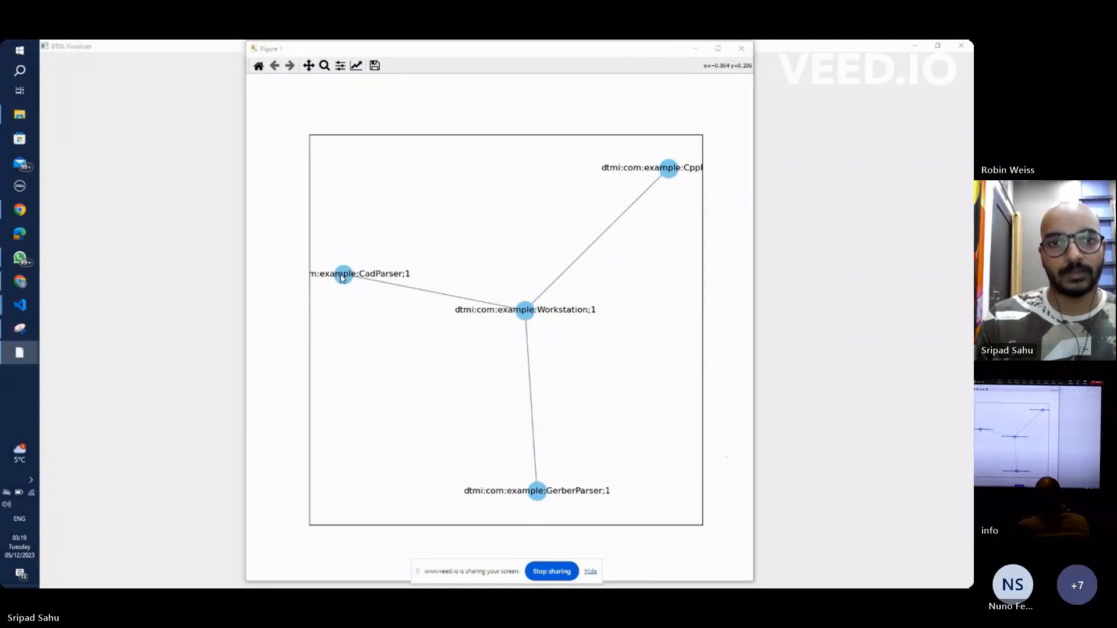
{"action": "left_click", "coordinate": [374, 65]}
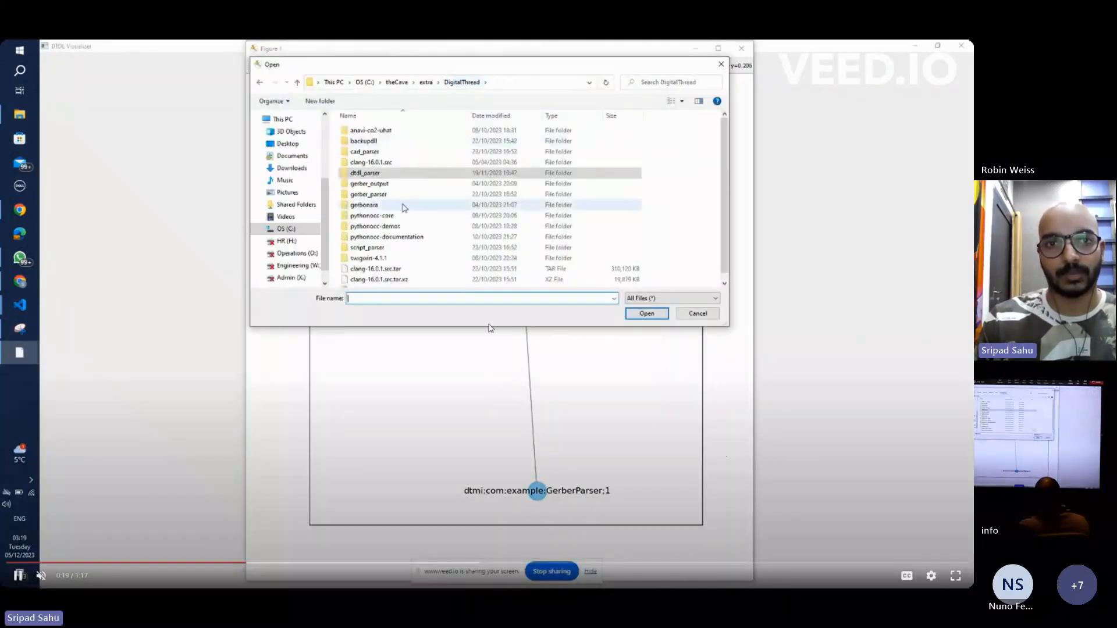
{"action": "double_click", "coordinate": [374, 226]}
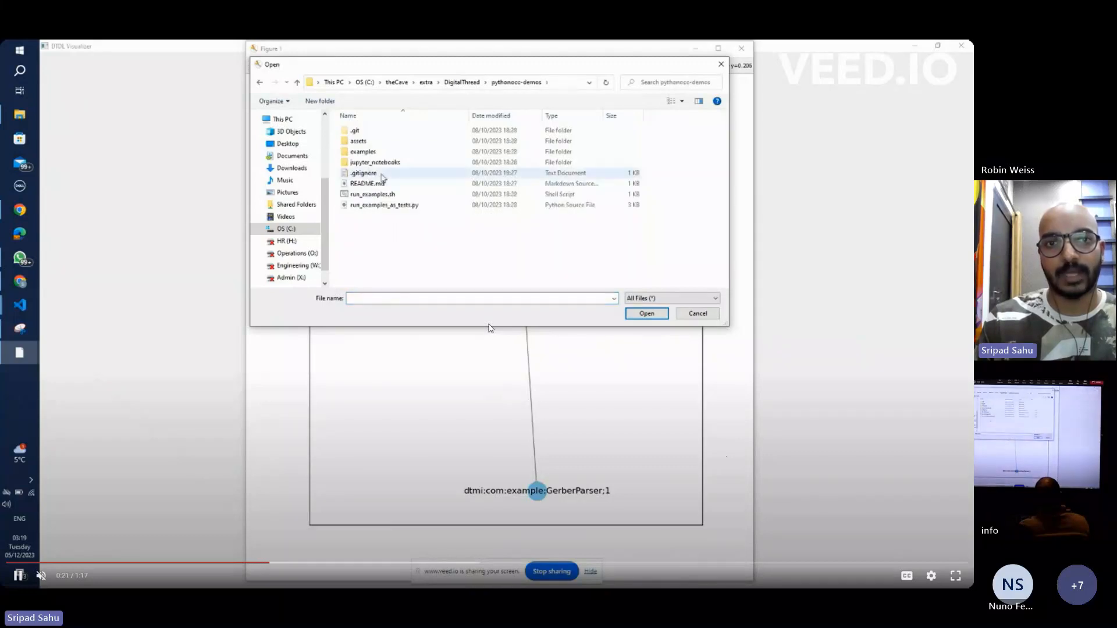
{"action": "double_click", "coordinate": [362, 140]}
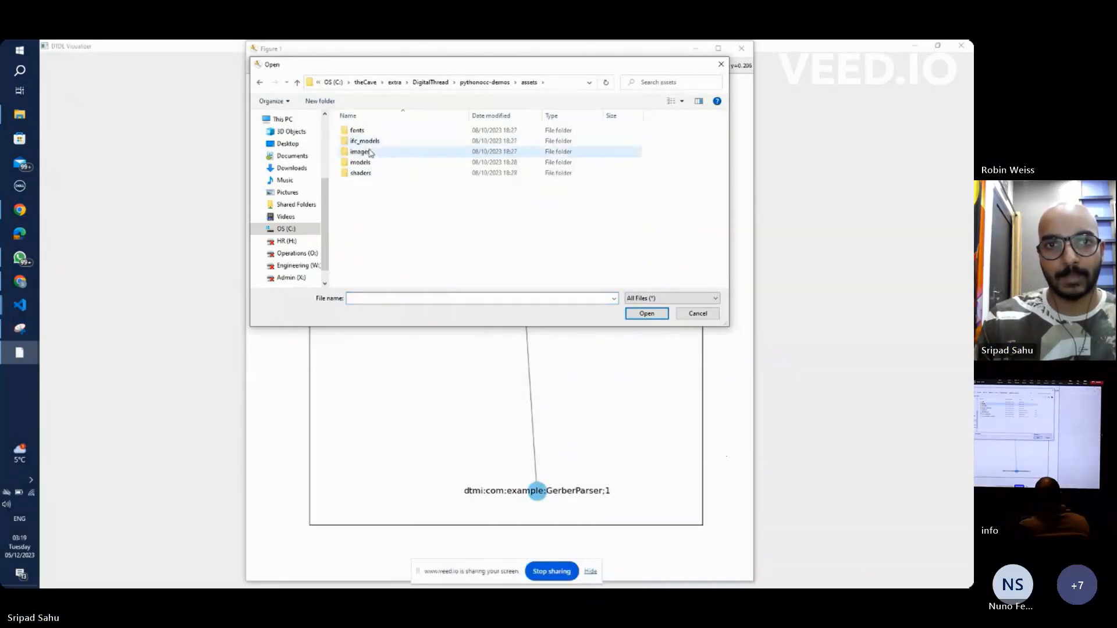
{"action": "double_click", "coordinate": [359, 162]}
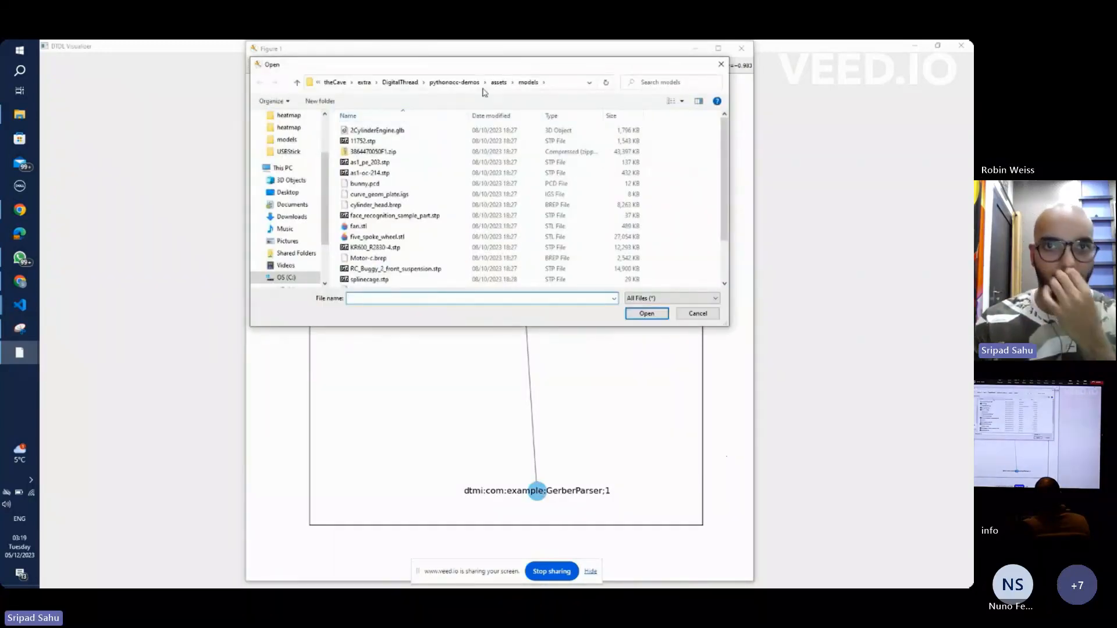
{"action": "left_click", "coordinate": [453, 82]}
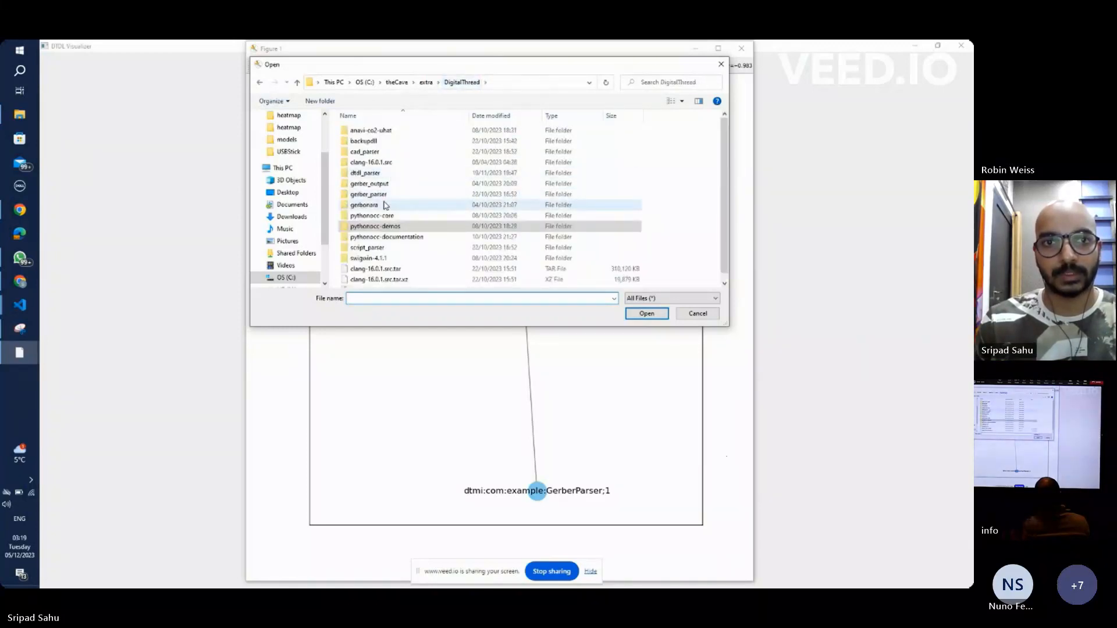
Load co2-uhat-B_Cu.gbl from gerber_output and choose 'object relation' as the action.
{"action": "double_click", "coordinate": [368, 183]}
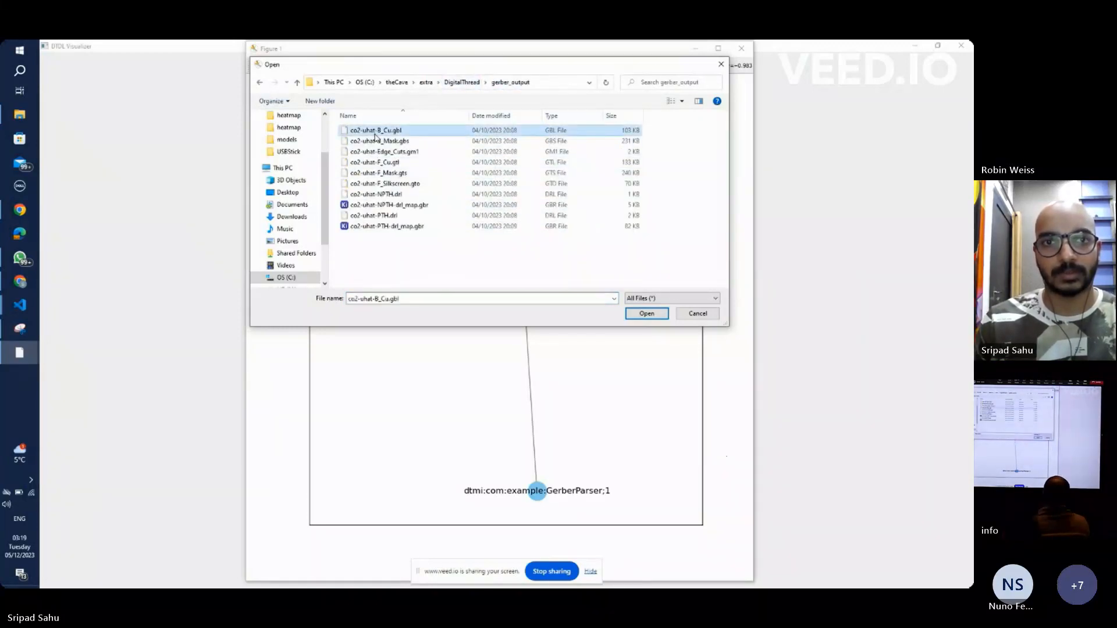
{"action": "left_click", "coordinate": [645, 313]}
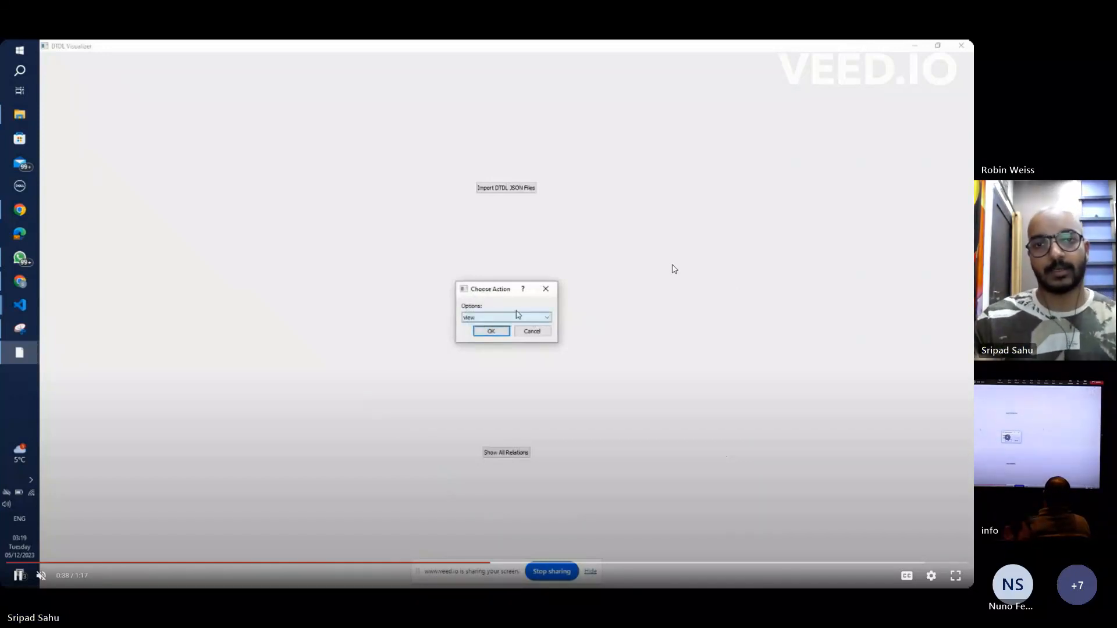
{"action": "left_click", "coordinate": [545, 317]}
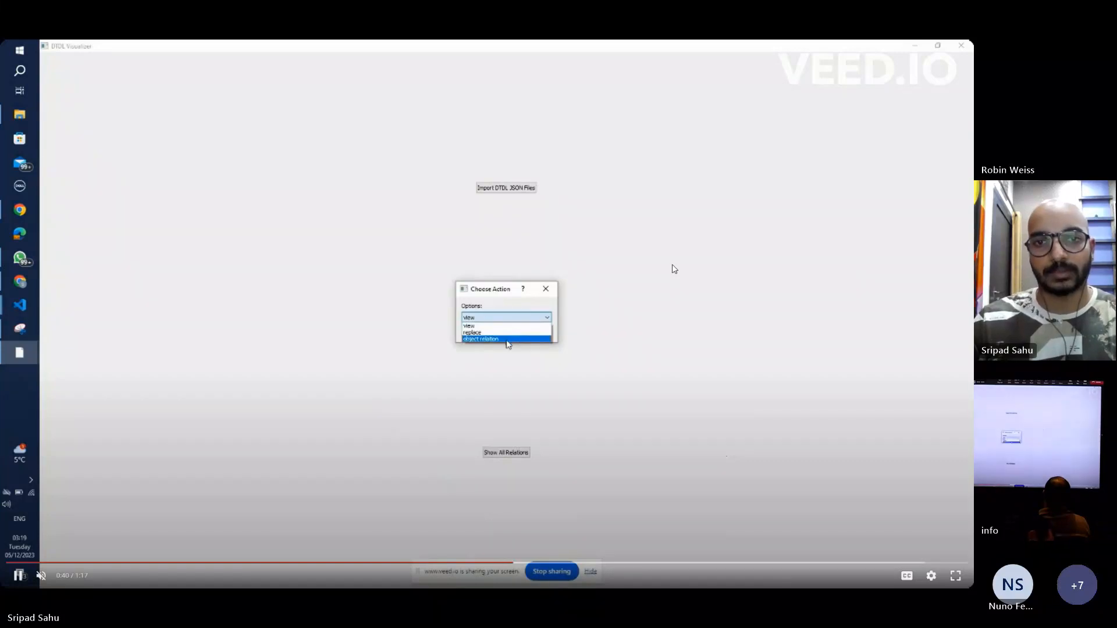
{"action": "left_click", "coordinate": [480, 339]}
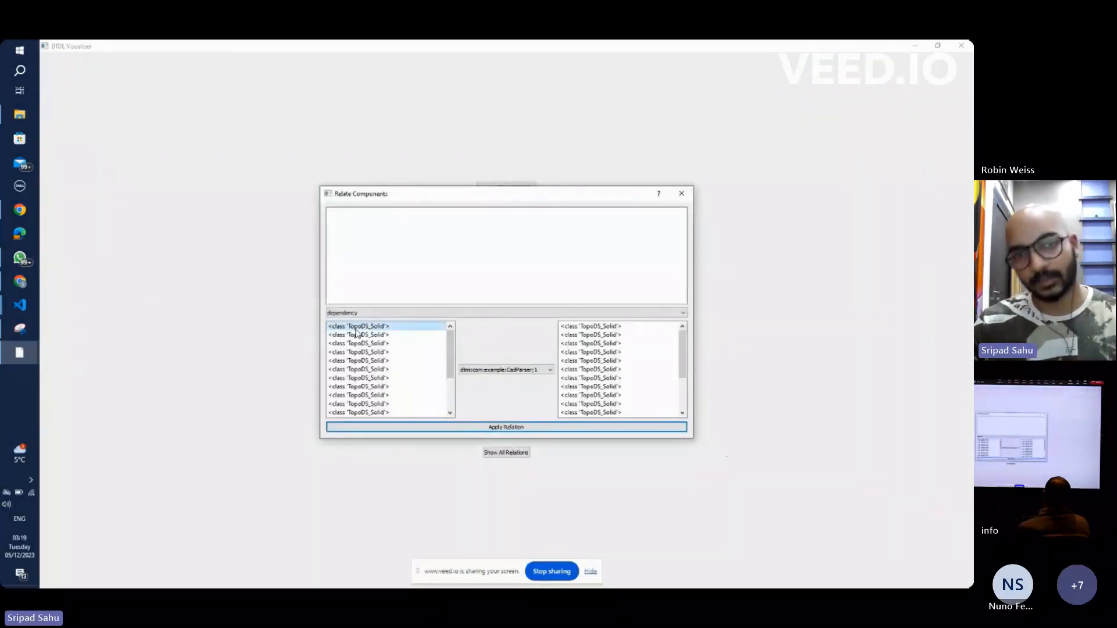
Select dtmi:com:example:GerberParser;1 as the component model to relate against.
{"action": "left_click", "coordinate": [549, 370]}
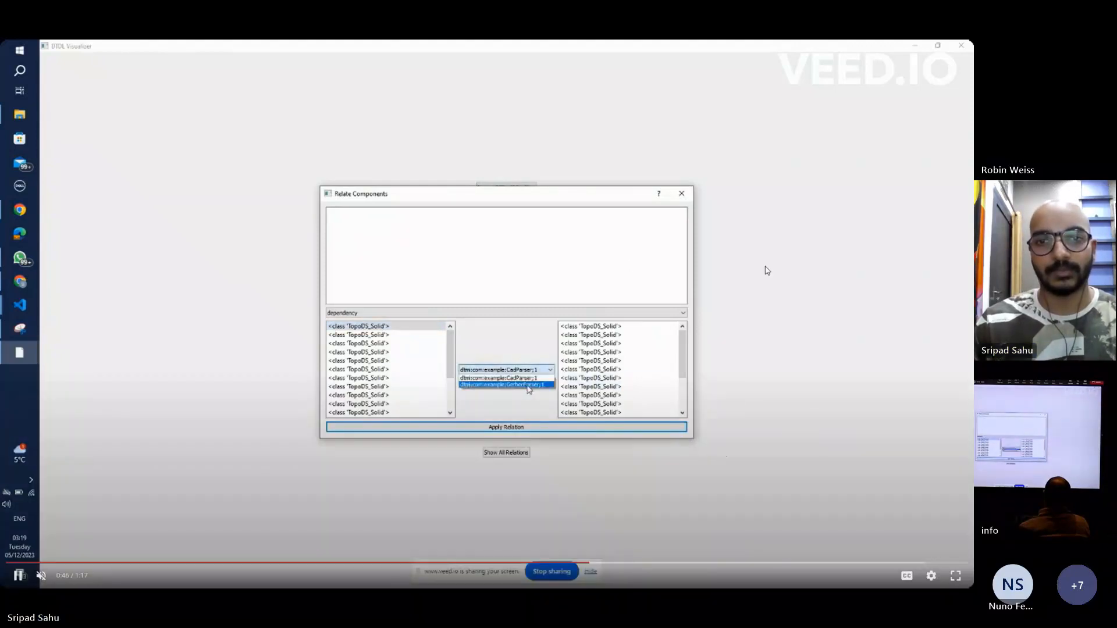
{"action": "left_click", "coordinate": [504, 384]}
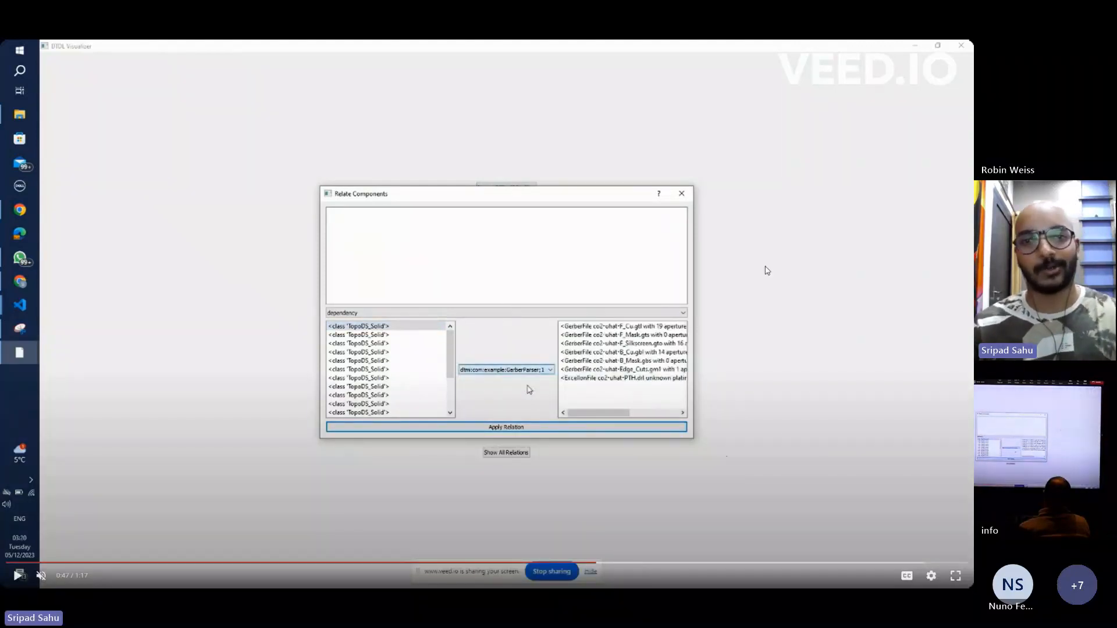
{"action": "mouse_move", "coordinate": [825, 203]}
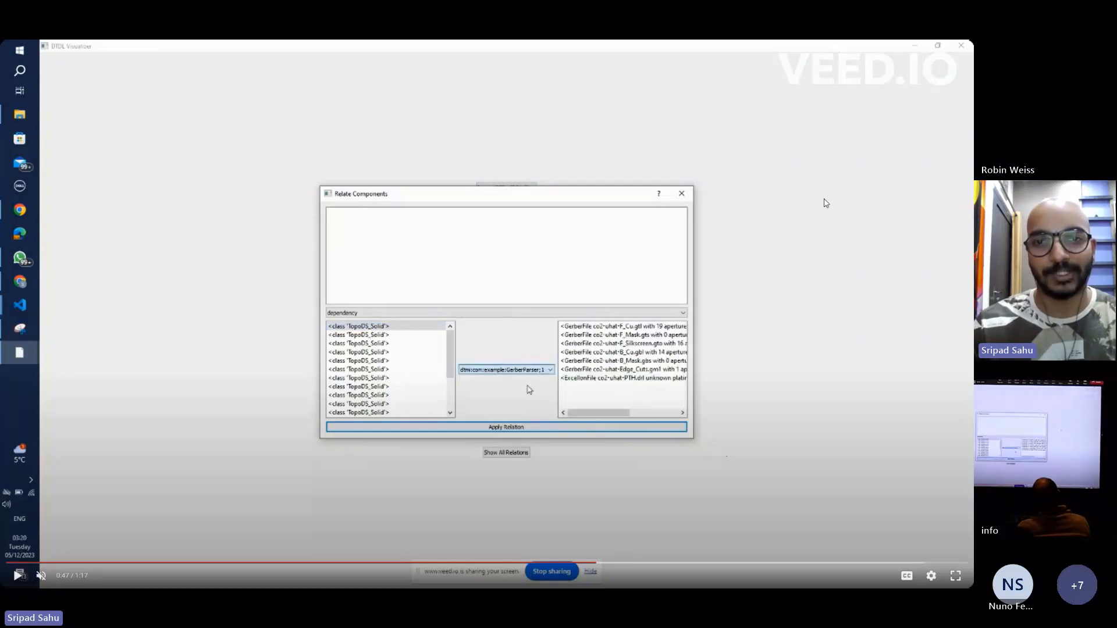
{"action": "mouse_move", "coordinate": [794, 257]}
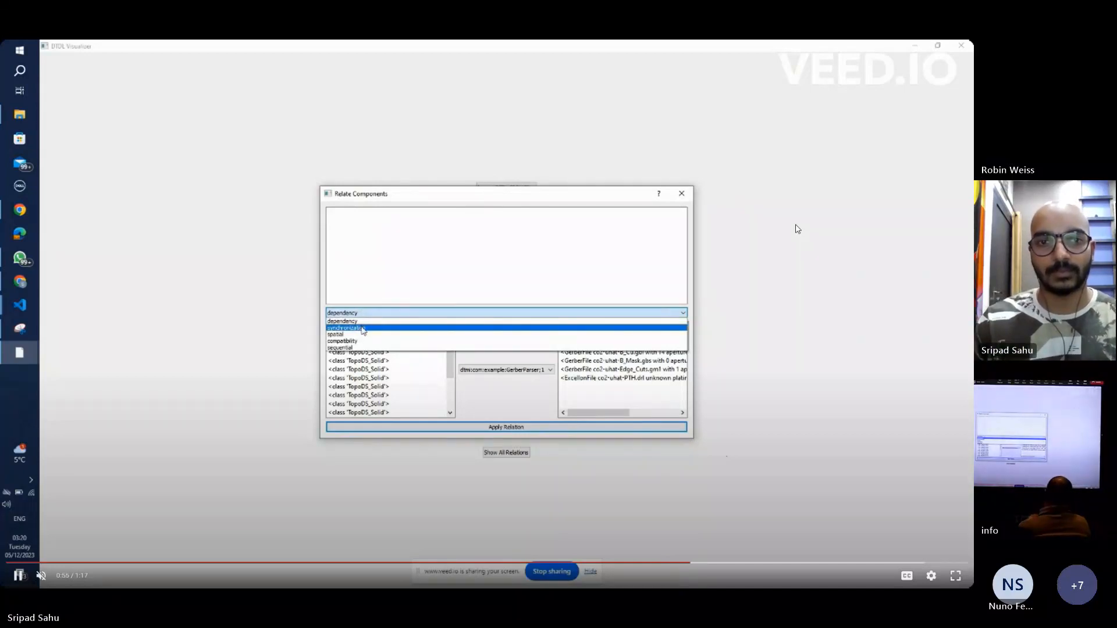
Keep dependency as the relation type and enter x=2 in the top text box.
{"action": "left_click", "coordinate": [341, 321]}
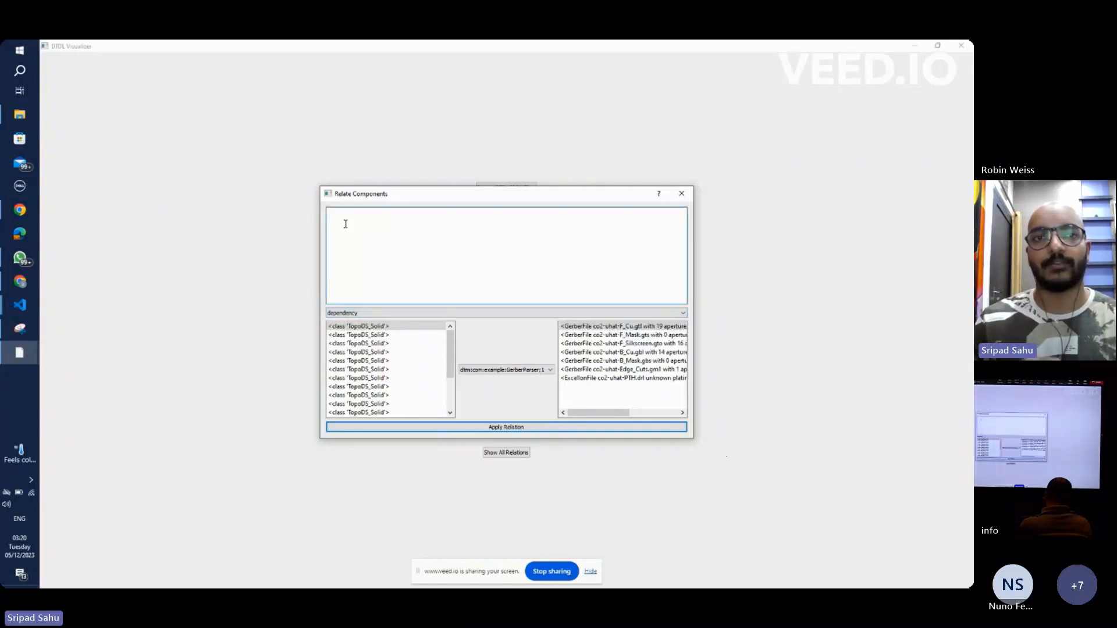
{"action": "type", "text": "x=2"}
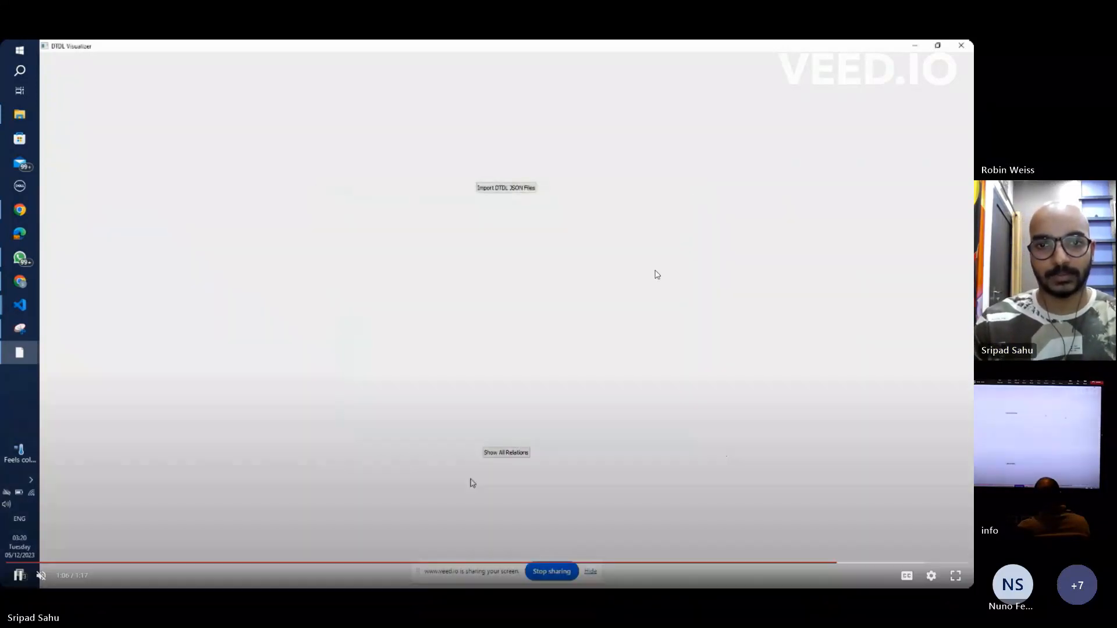
Replay the demo video on slide 8, then advance to slide 9, Types of Relationship.
{"action": "left_click", "coordinate": [505, 452]}
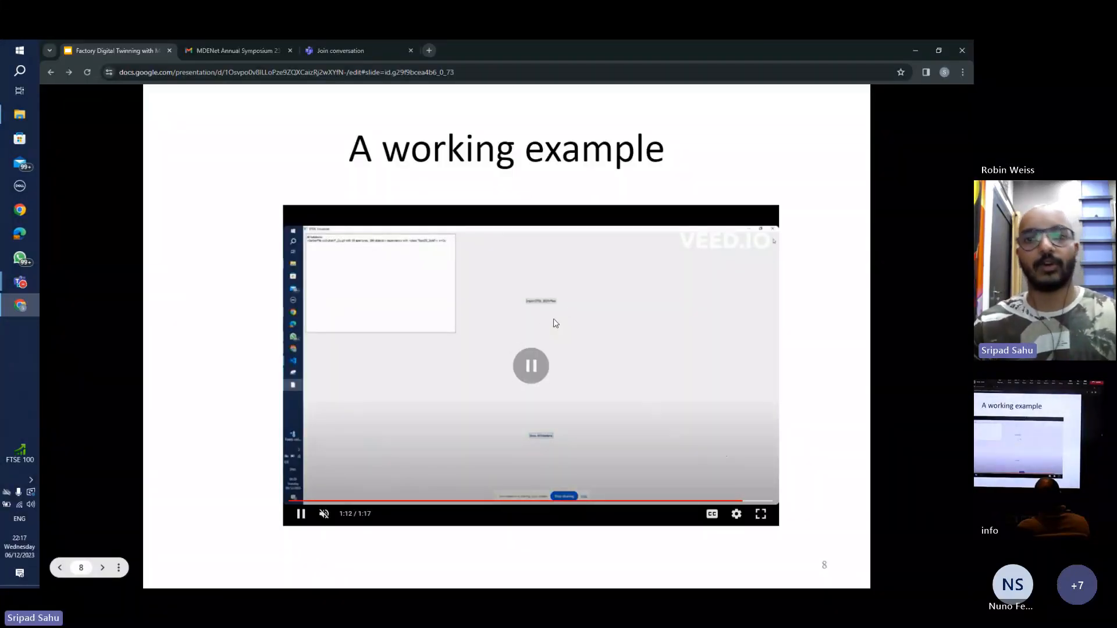
{"action": "left_click", "coordinate": [301, 513]}
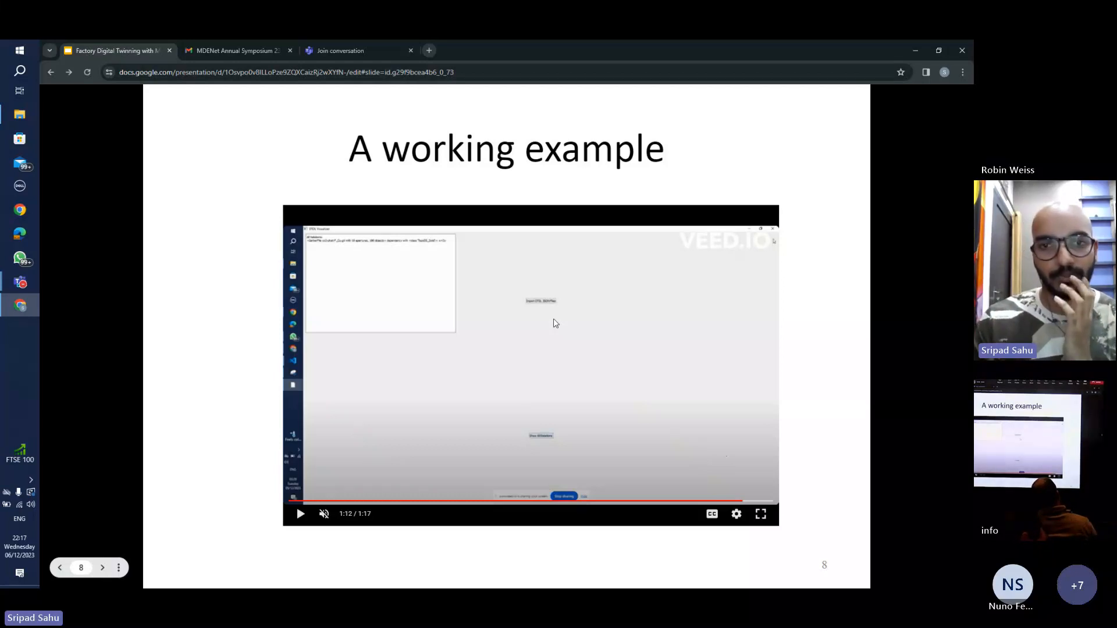
{"action": "left_click", "coordinate": [300, 513]}
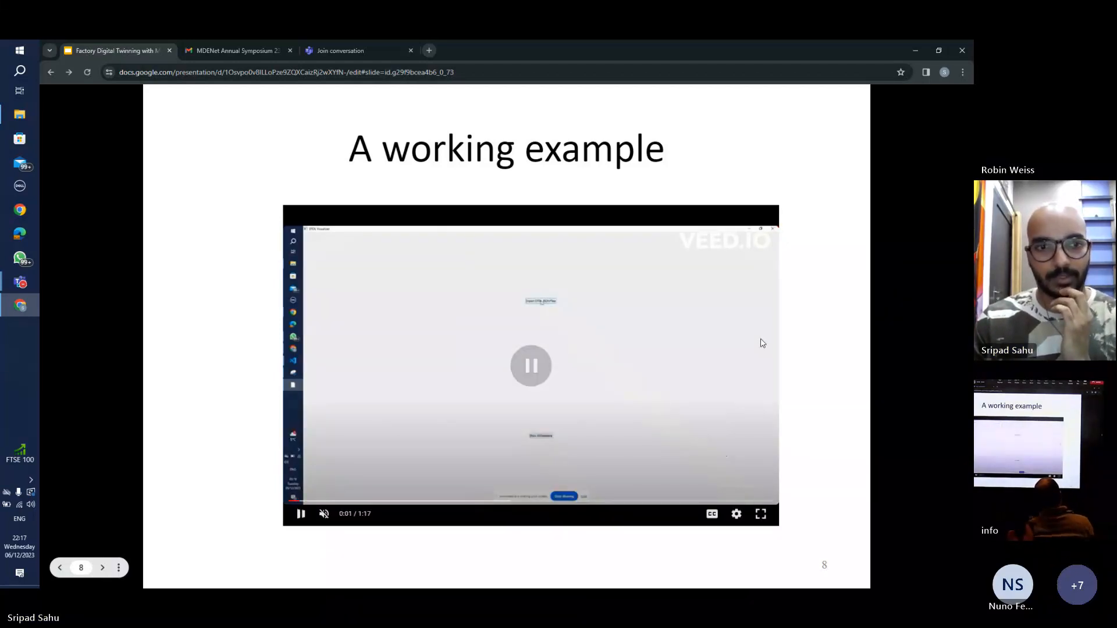
{"action": "left_click", "coordinate": [300, 514]}
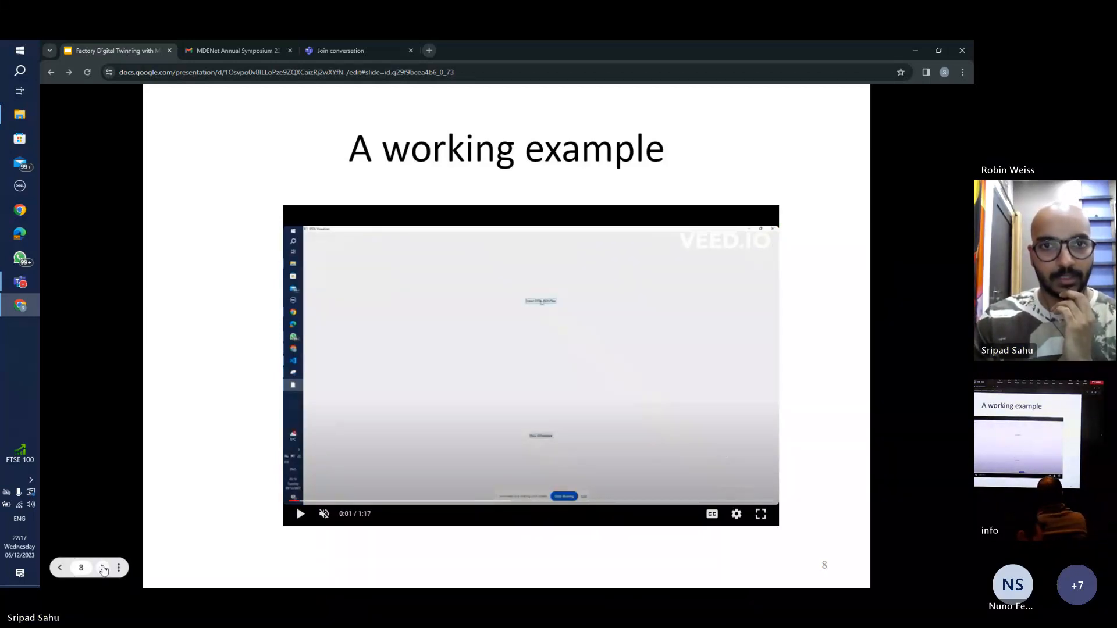
{"action": "left_click", "coordinate": [103, 568]}
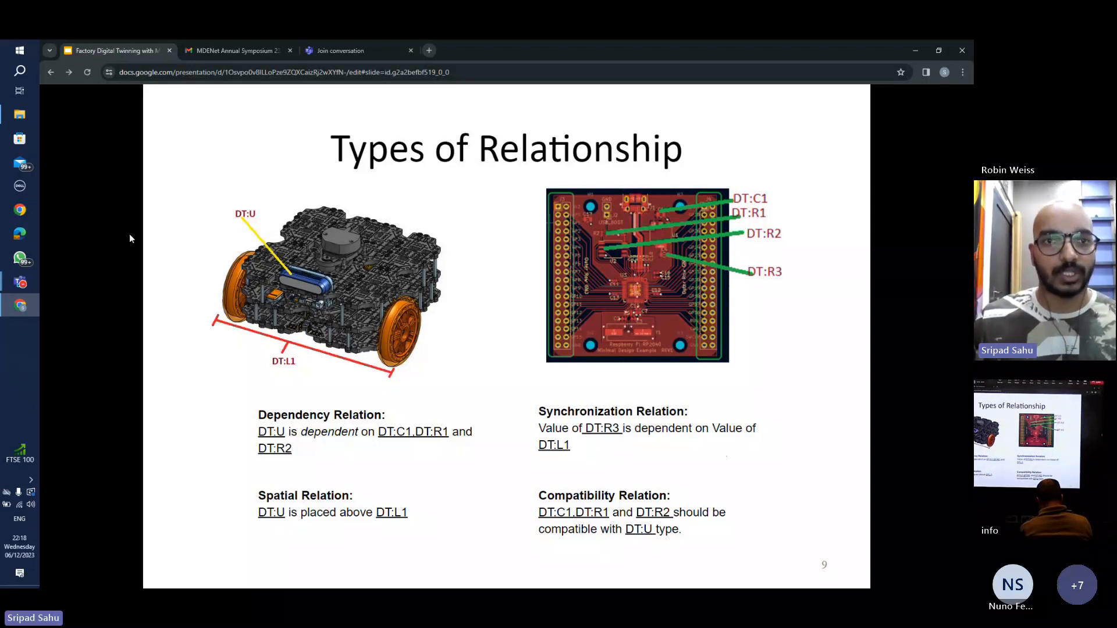
{"action": "mouse_move", "coordinate": [319, 254]}
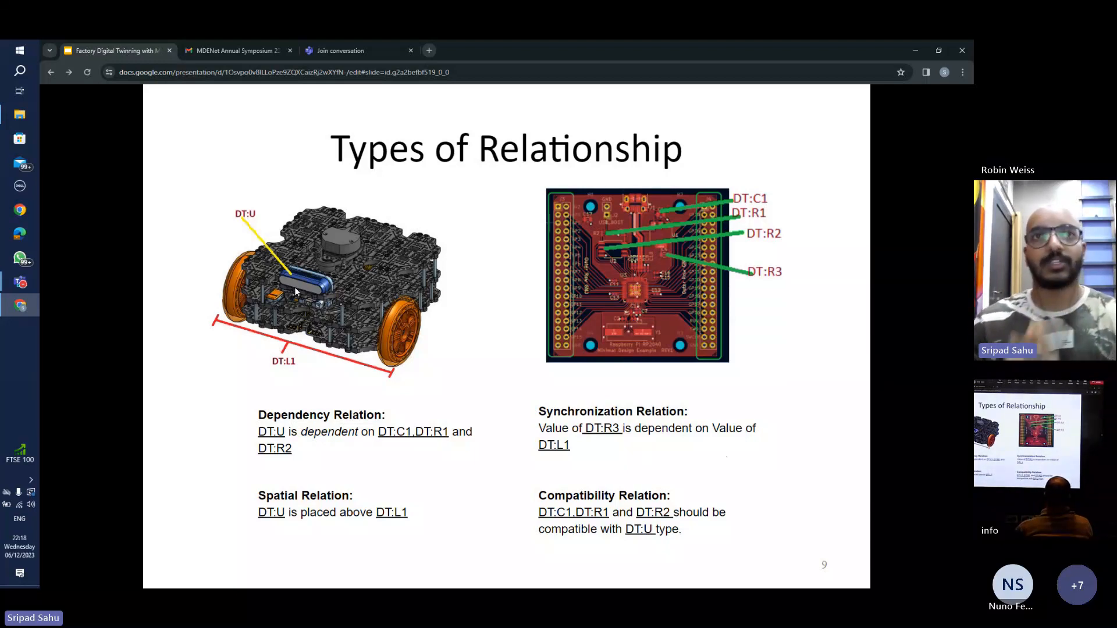
{"action": "mouse_move", "coordinate": [301, 261]}
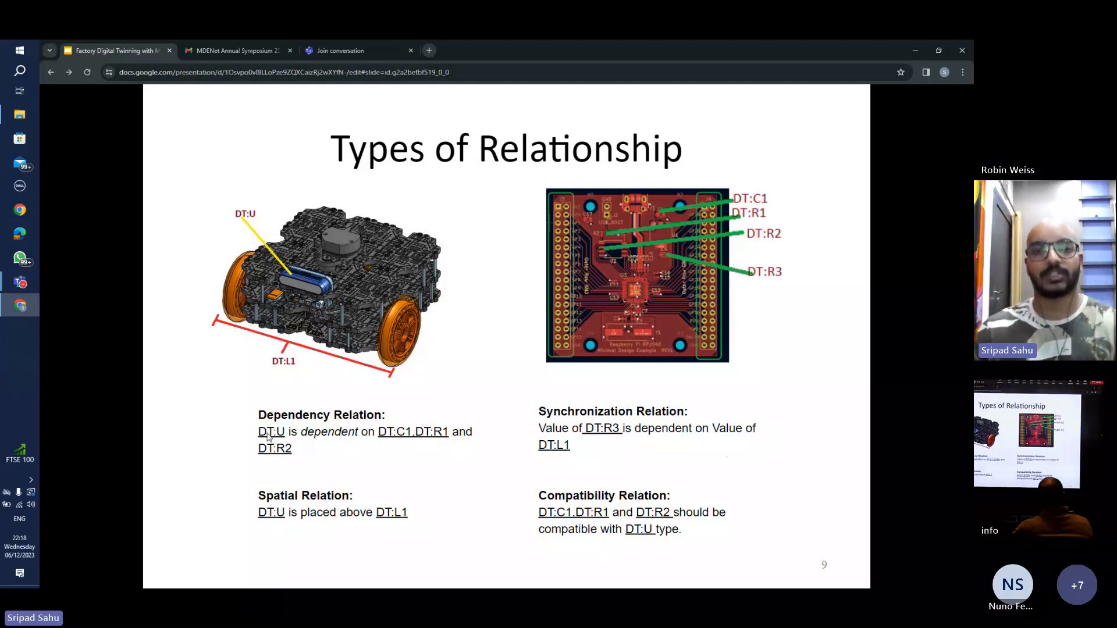
{"action": "mouse_move", "coordinate": [757, 191]}
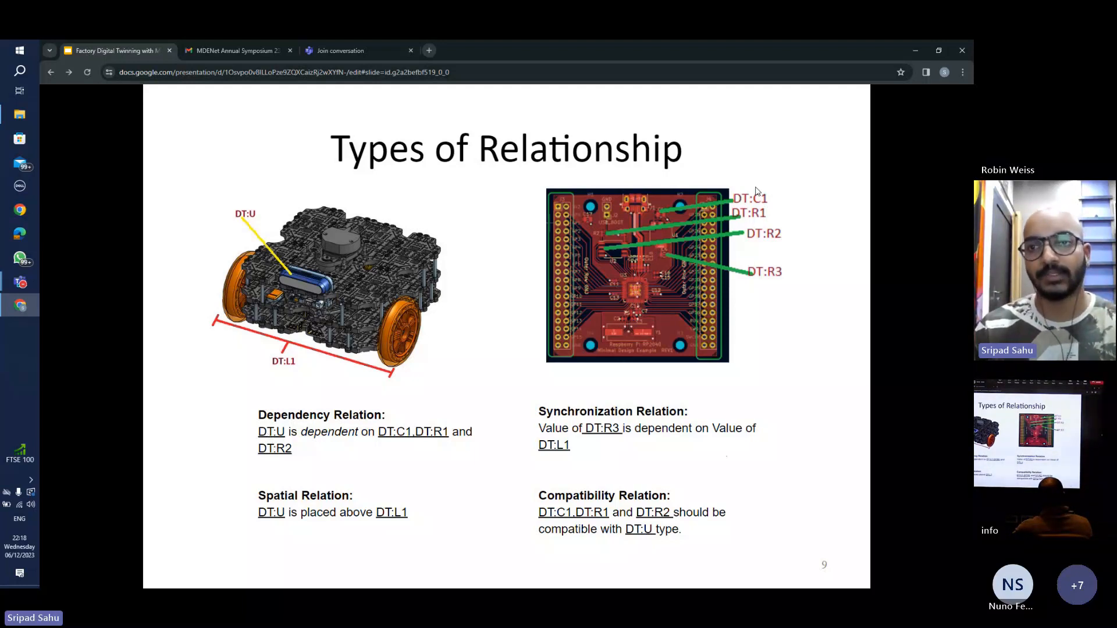
{"action": "mouse_move", "coordinate": [289, 255]}
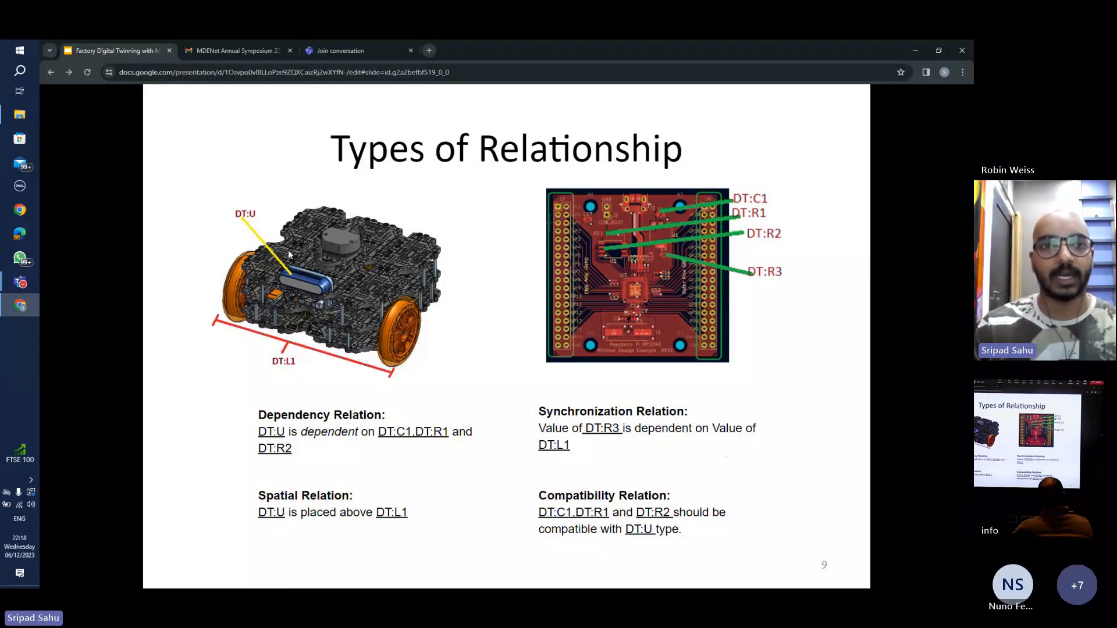
{"action": "mouse_move", "coordinate": [789, 210]}
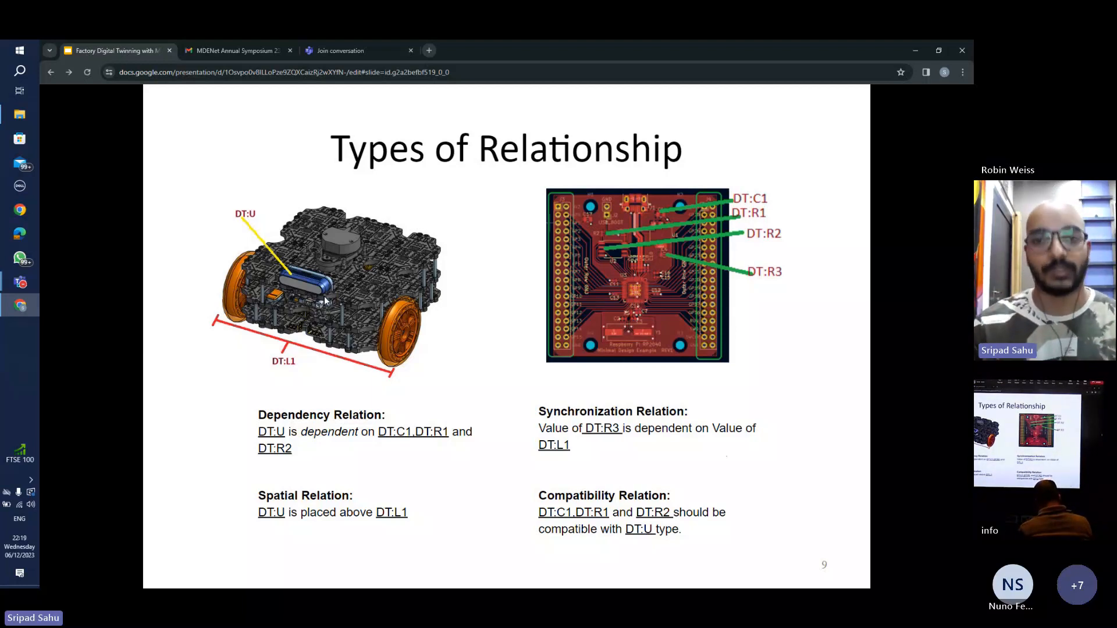
{"action": "mouse_move", "coordinate": [403, 369]}
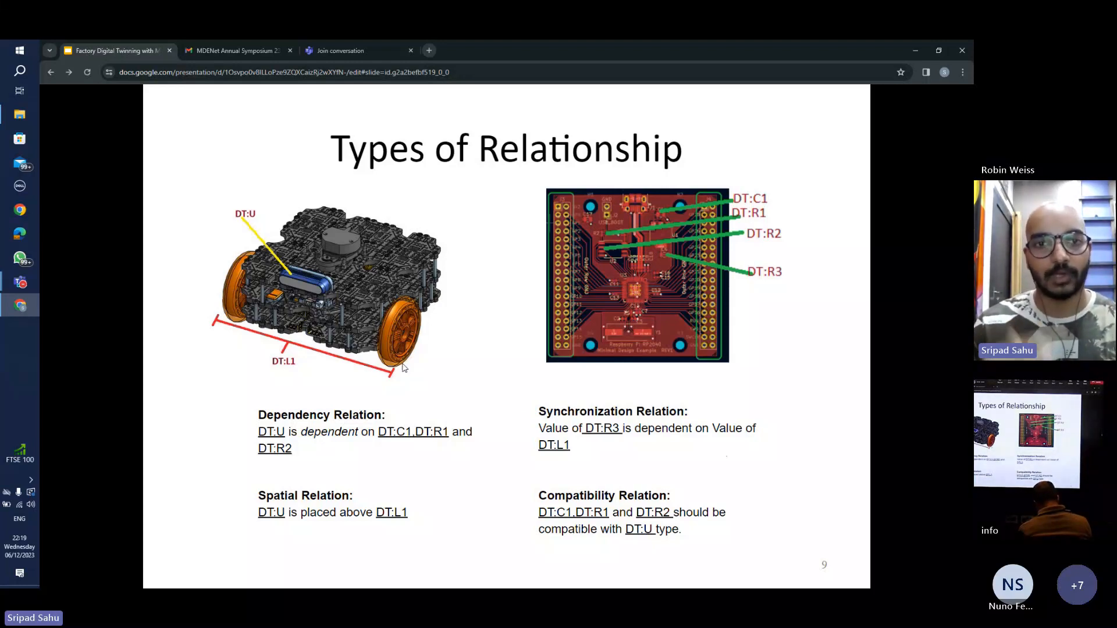
{"action": "mouse_move", "coordinate": [223, 349]}
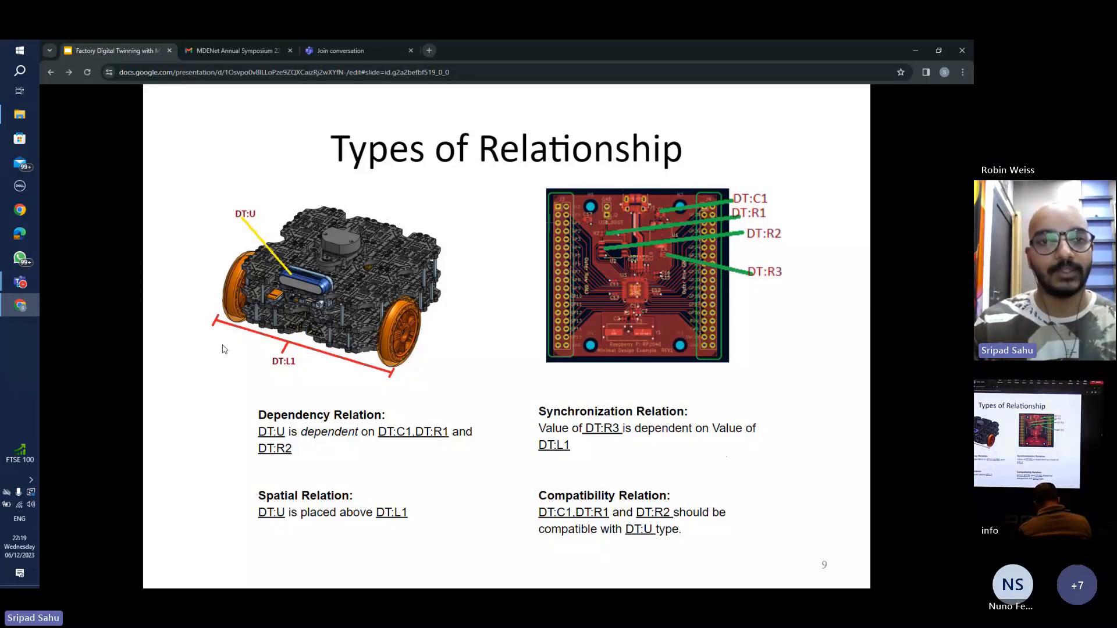
{"action": "mouse_move", "coordinate": [344, 356]}
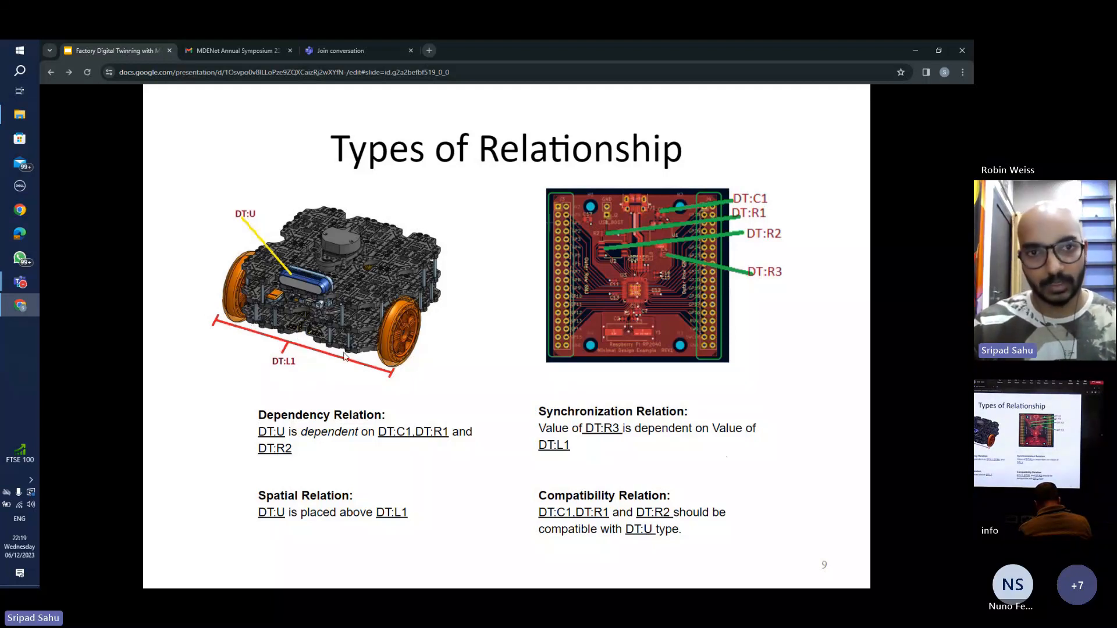
{"action": "mouse_move", "coordinate": [428, 380]}
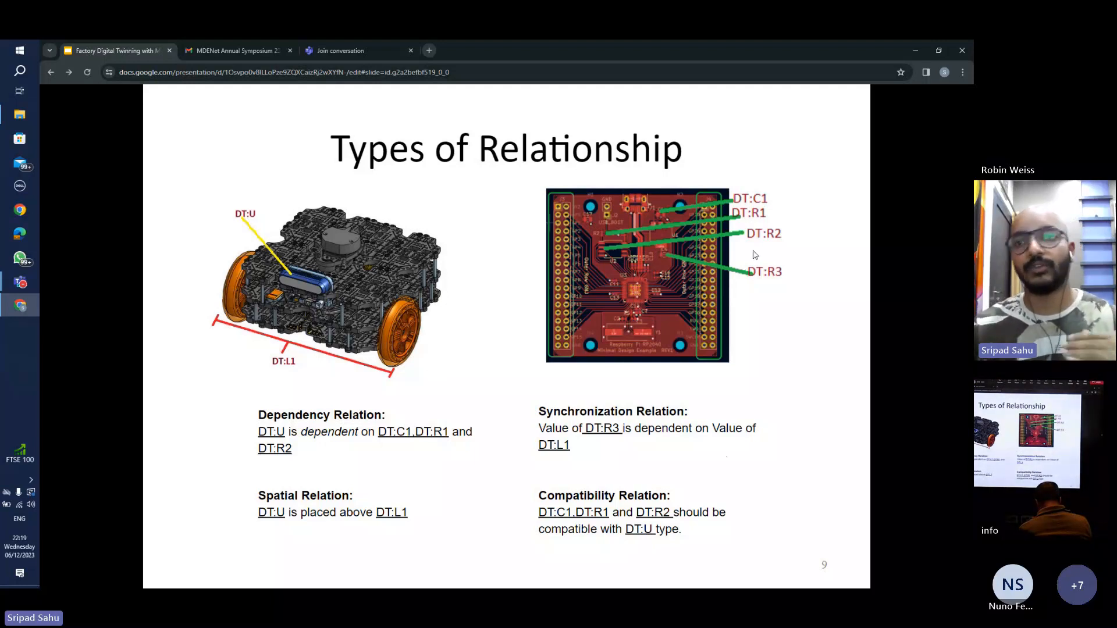
{"action": "mouse_move", "coordinate": [481, 308]}
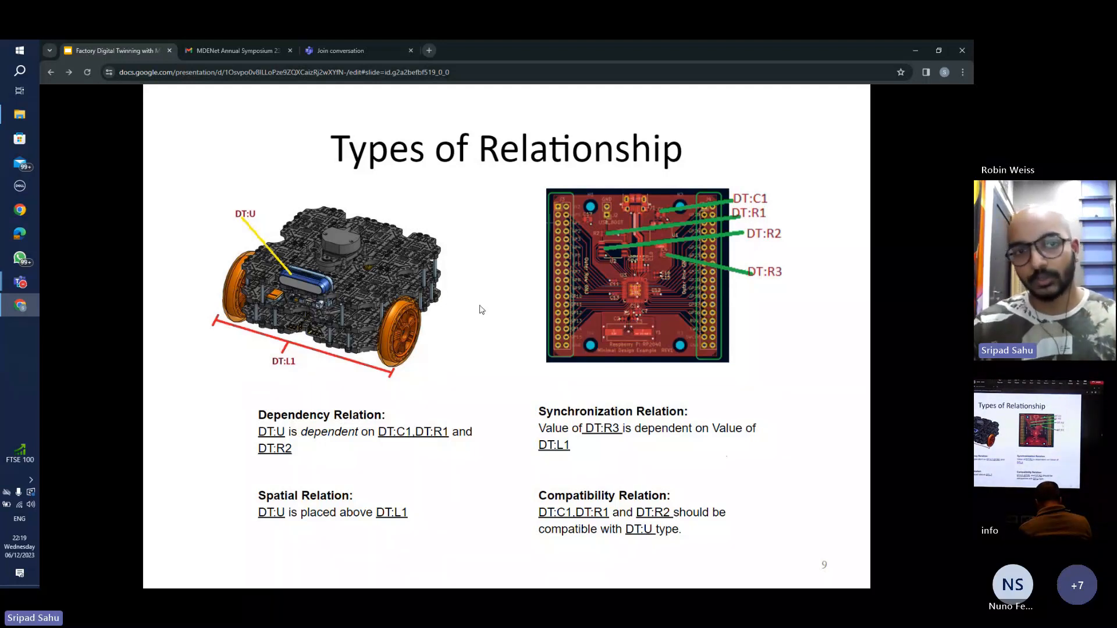
{"action": "mouse_move", "coordinate": [310, 394]}
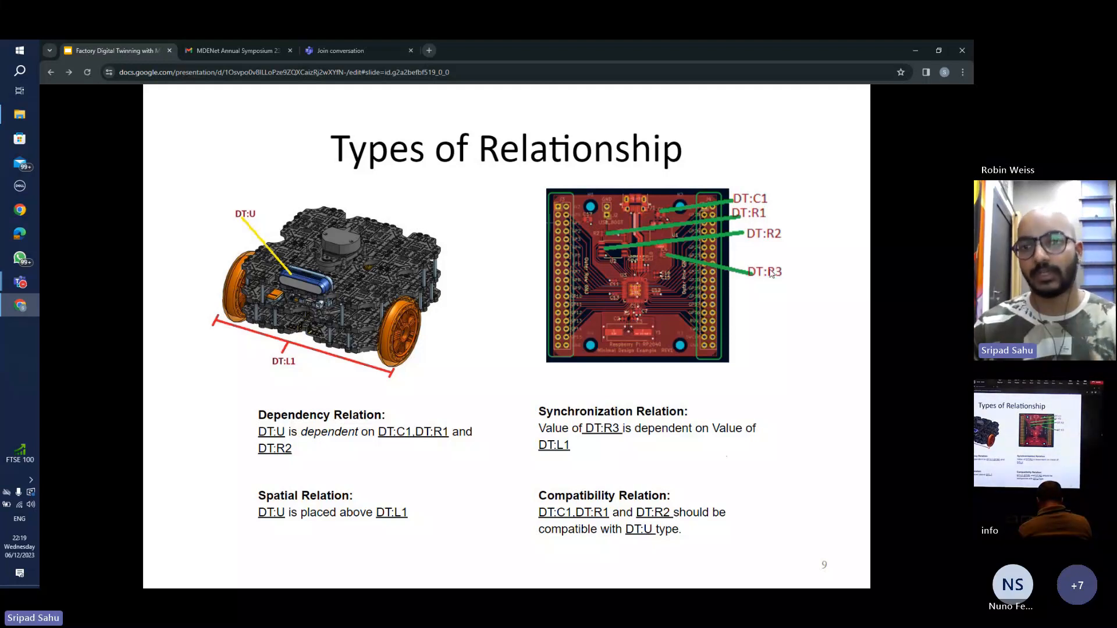
{"action": "mouse_move", "coordinate": [586, 463]}
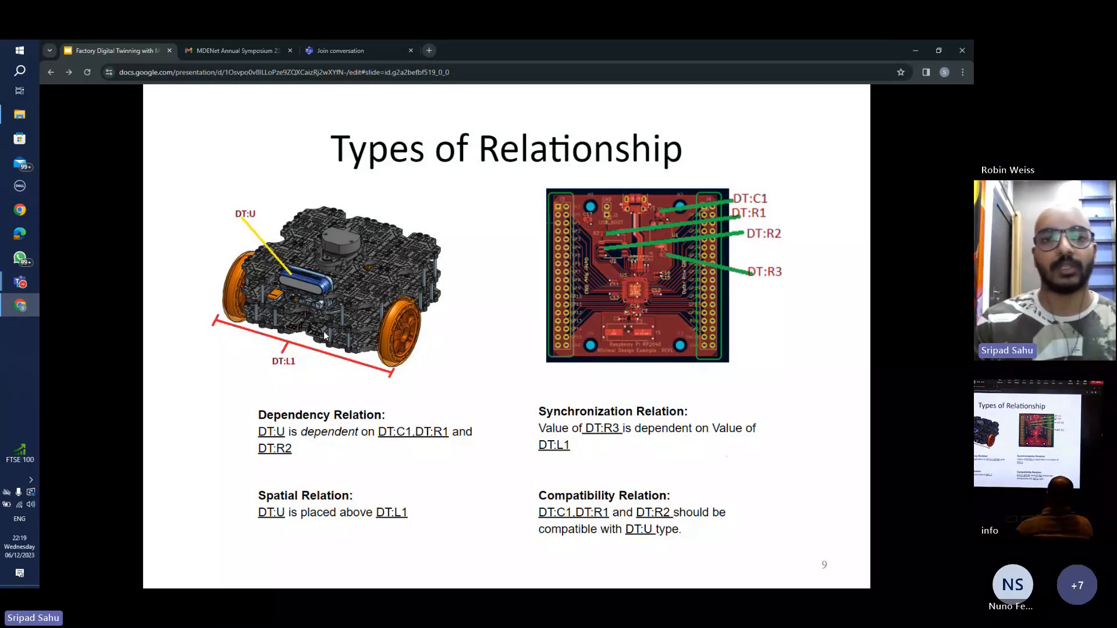
{"action": "mouse_move", "coordinate": [317, 470]}
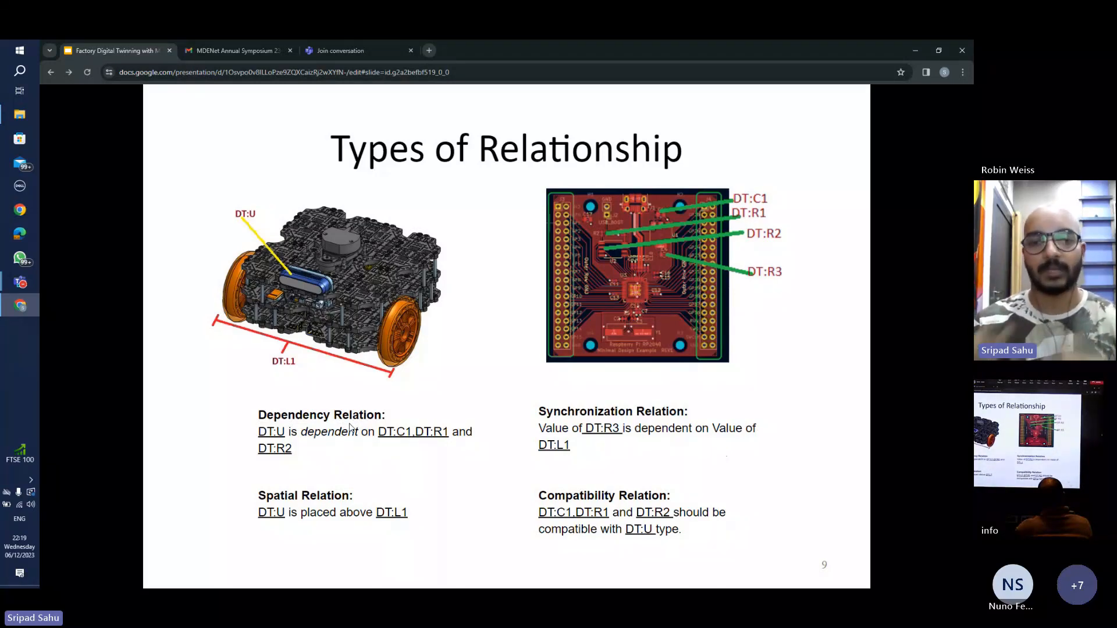
{"action": "mouse_move", "coordinate": [330, 382]}
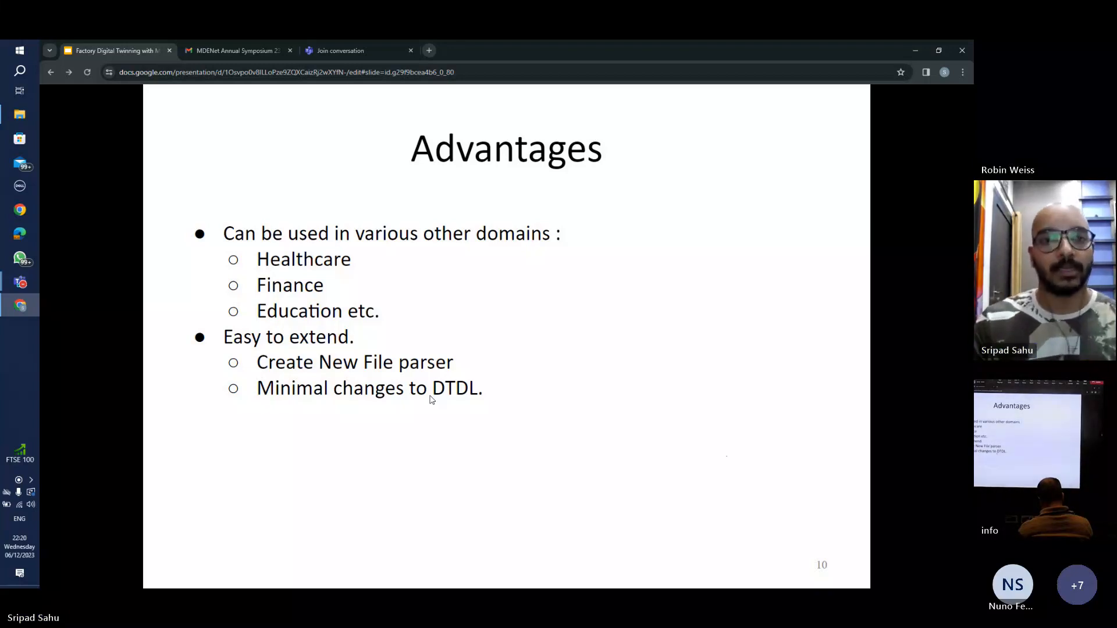
{"action": "mouse_move", "coordinate": [456, 289]}
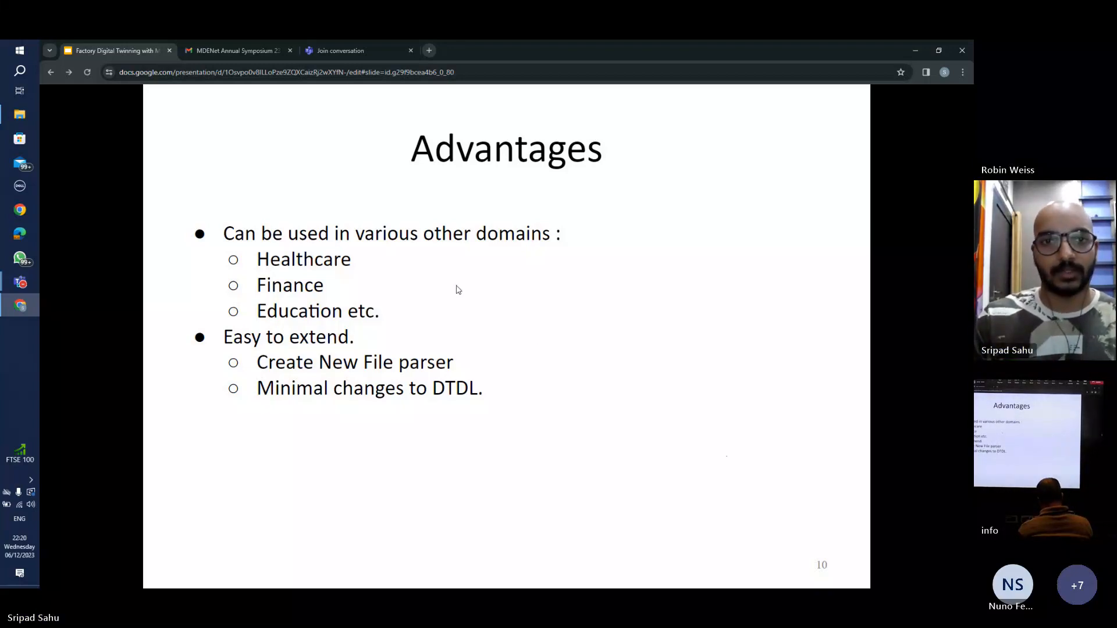